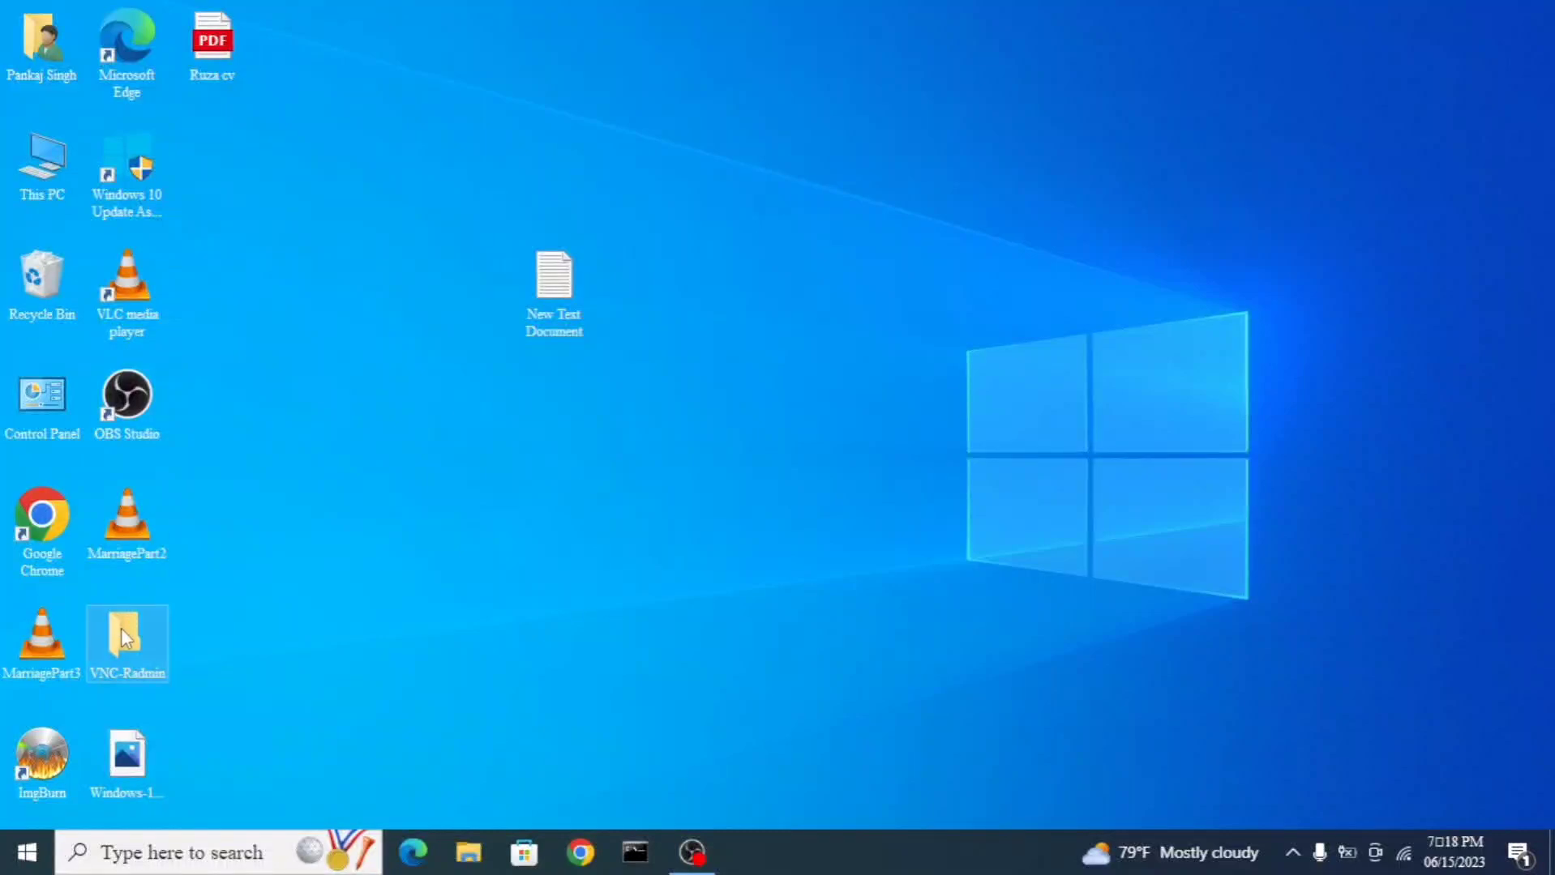
Open the VNC-Radmin folder on the desktop, then its VNC subfolder.
double_click(127, 643)
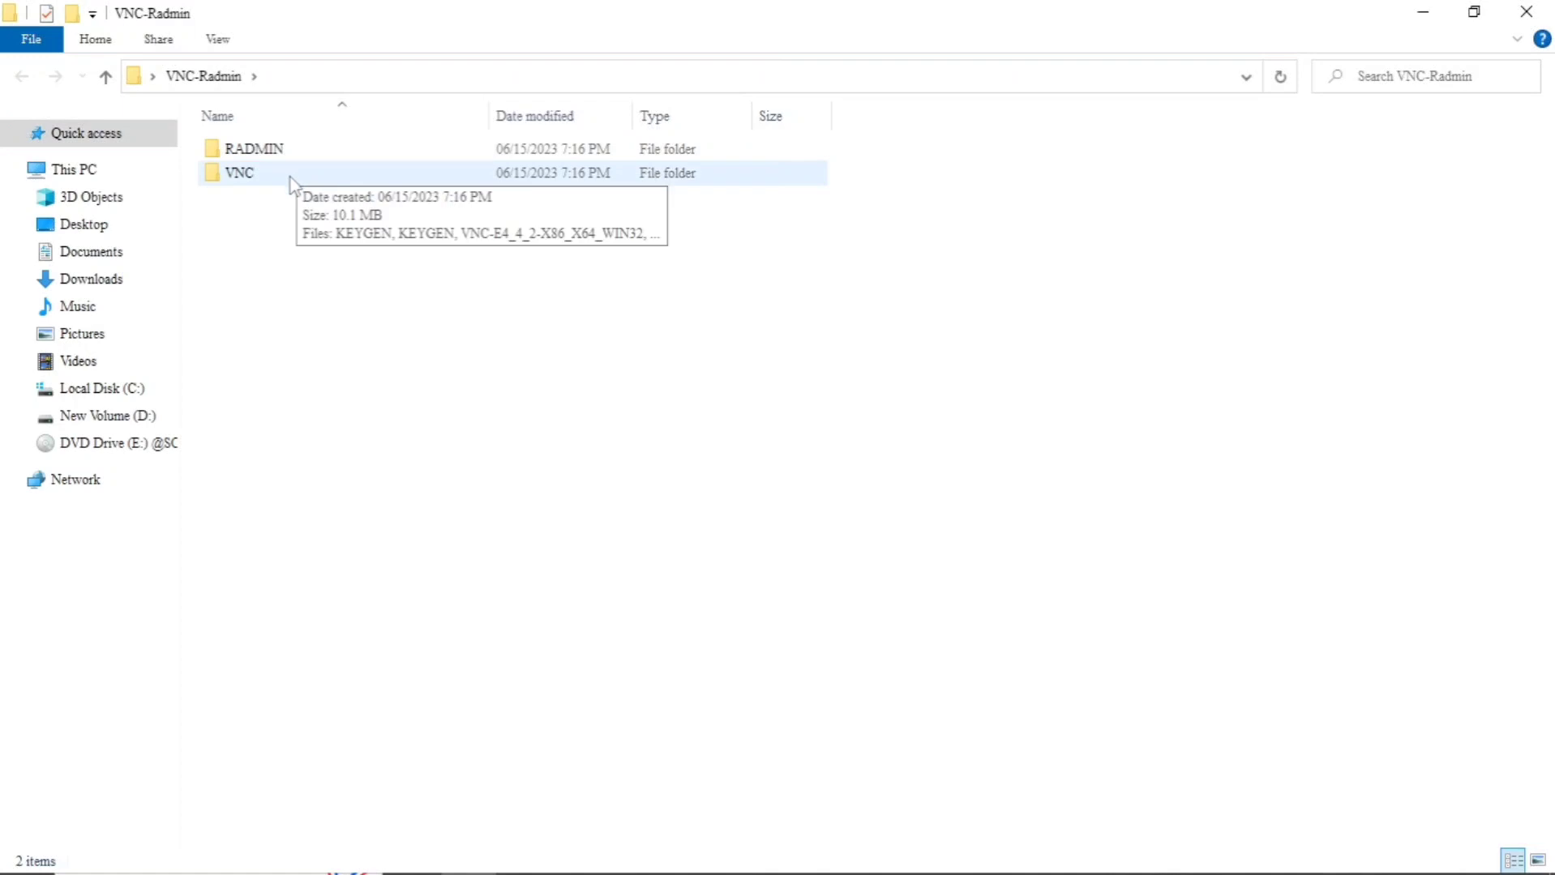
double_click(239, 172)
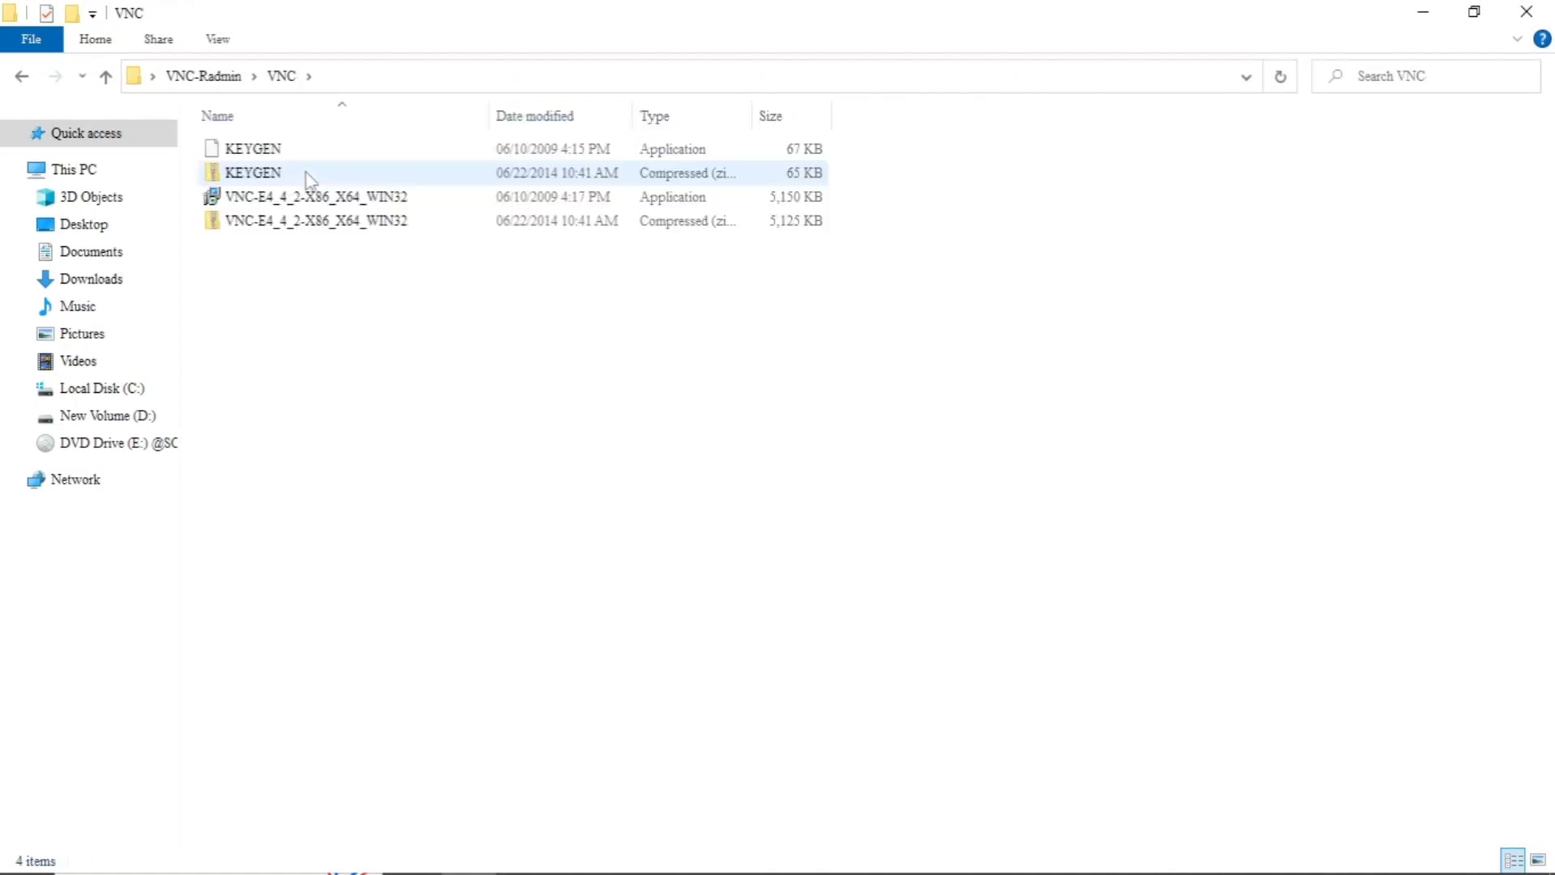
mouse_move(337, 148)
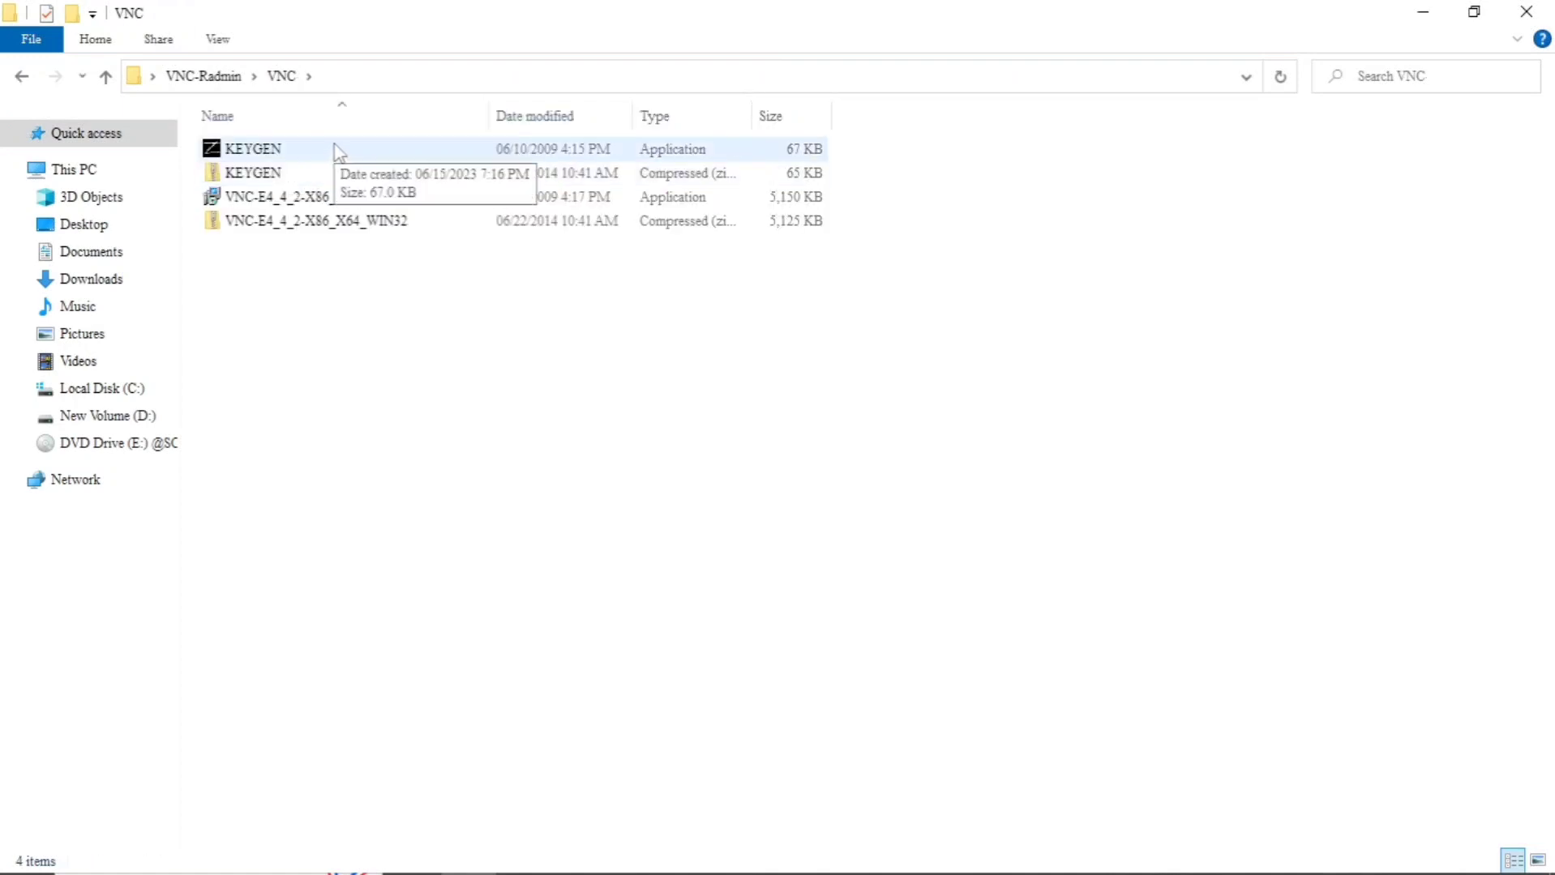
Copy a license key from the RealVNC keygen, close it, and select the VNC installer.
double_click(253, 148)
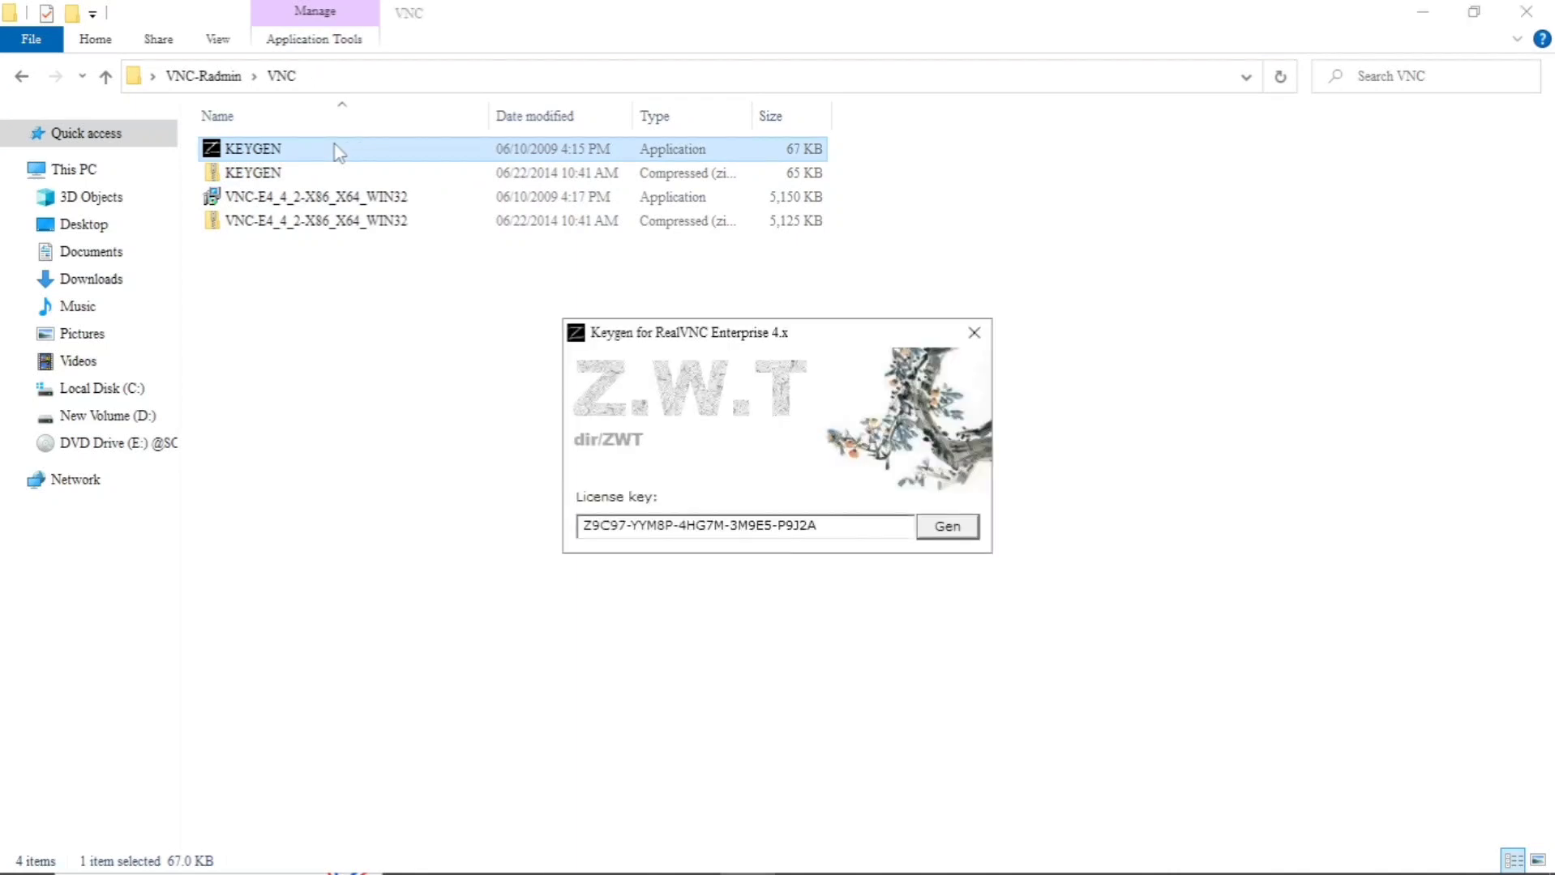
left_click(743, 525)
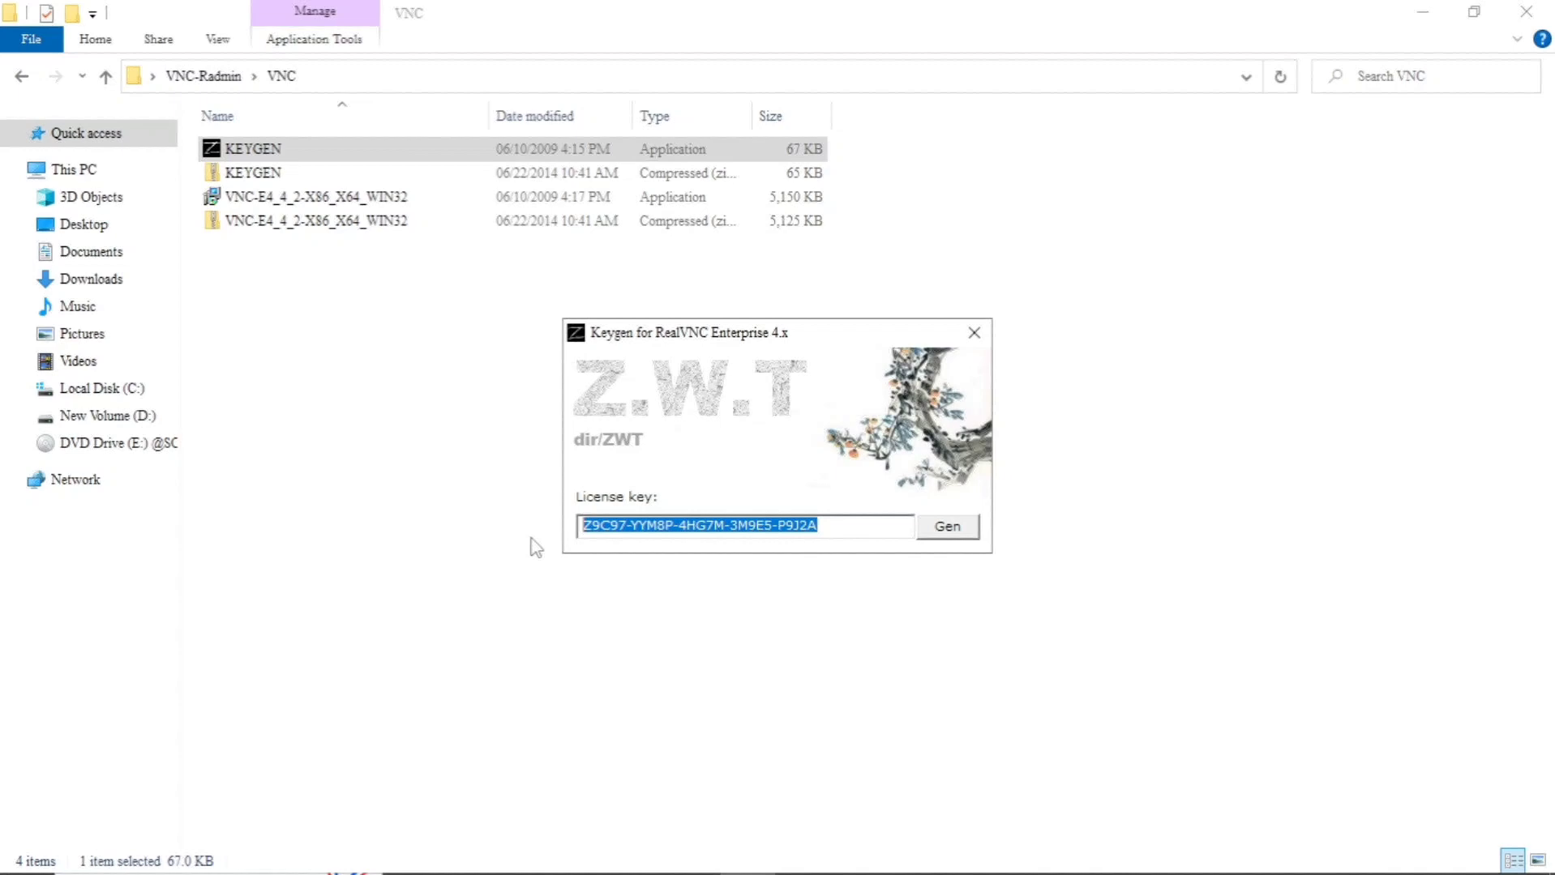
right_click(699, 525)
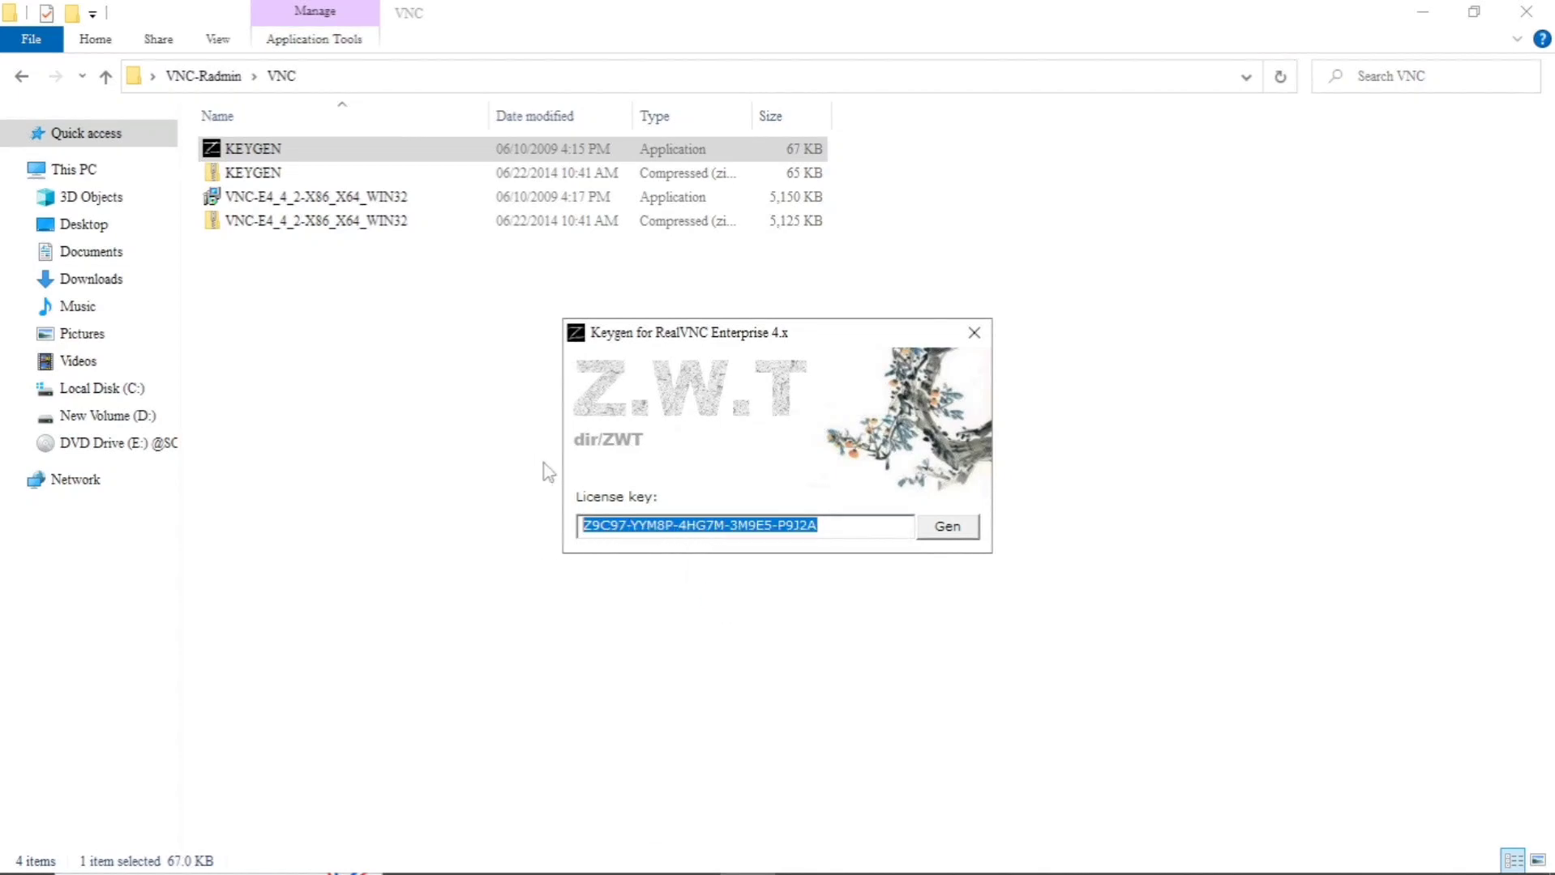
mouse_move(973, 332)
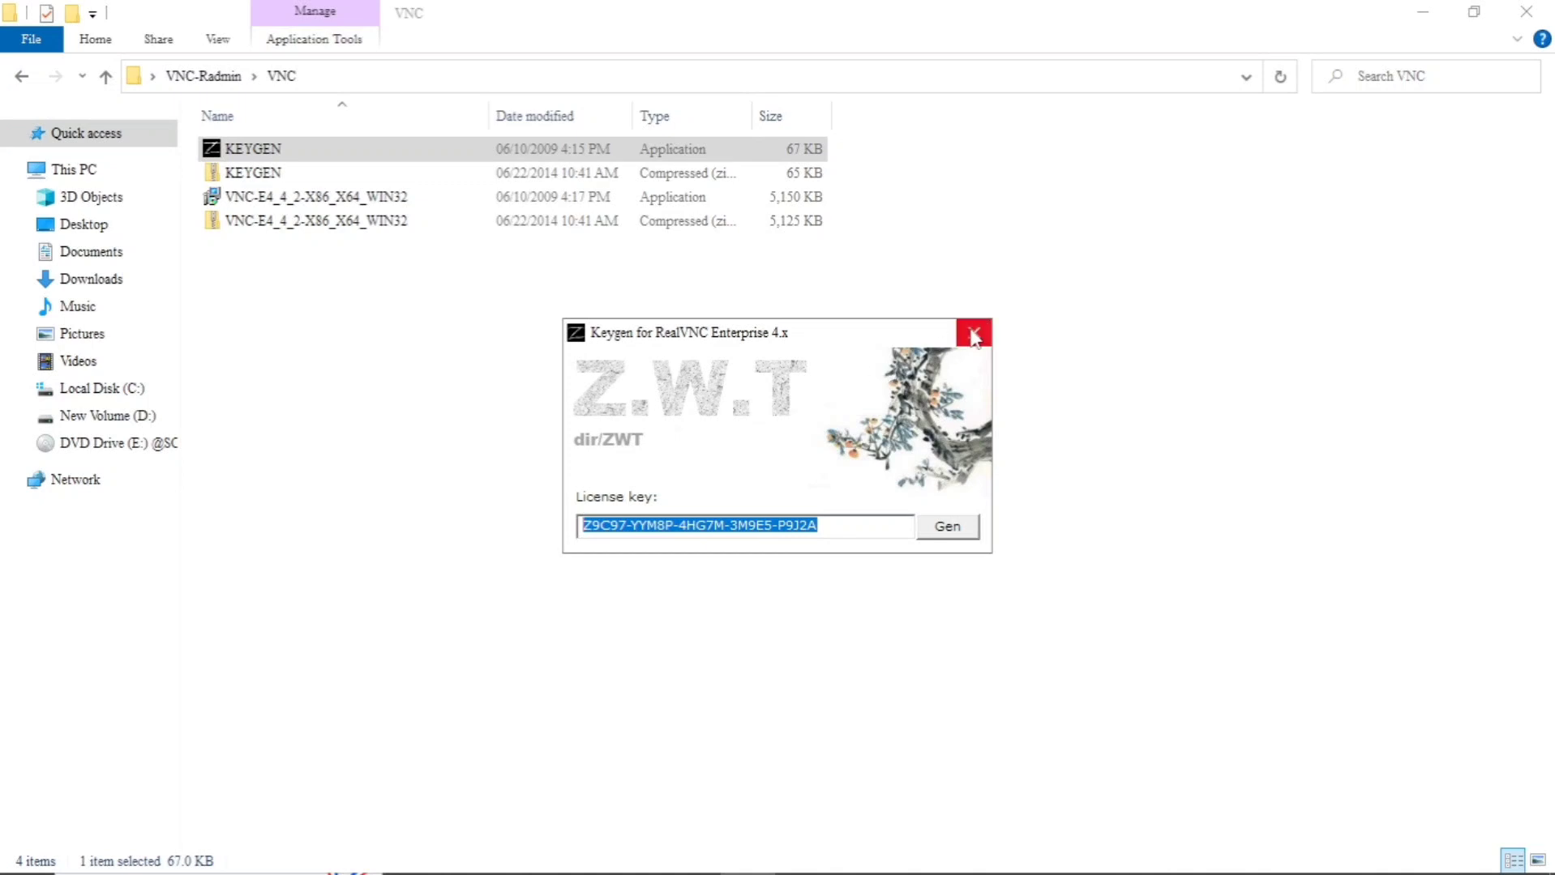
left_click(973, 333)
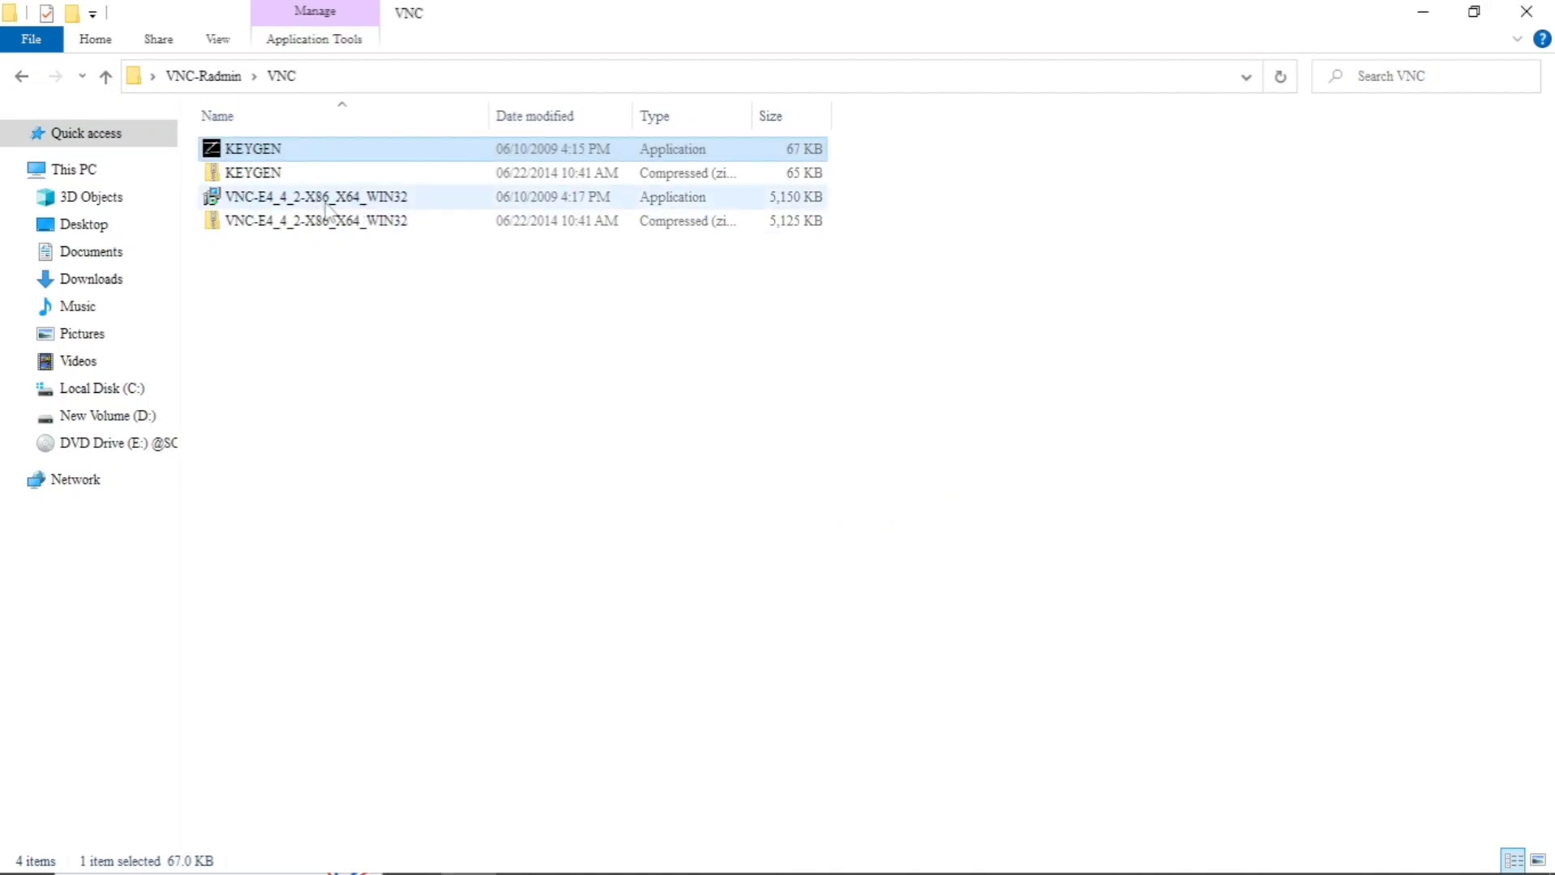
left_click(317, 196)
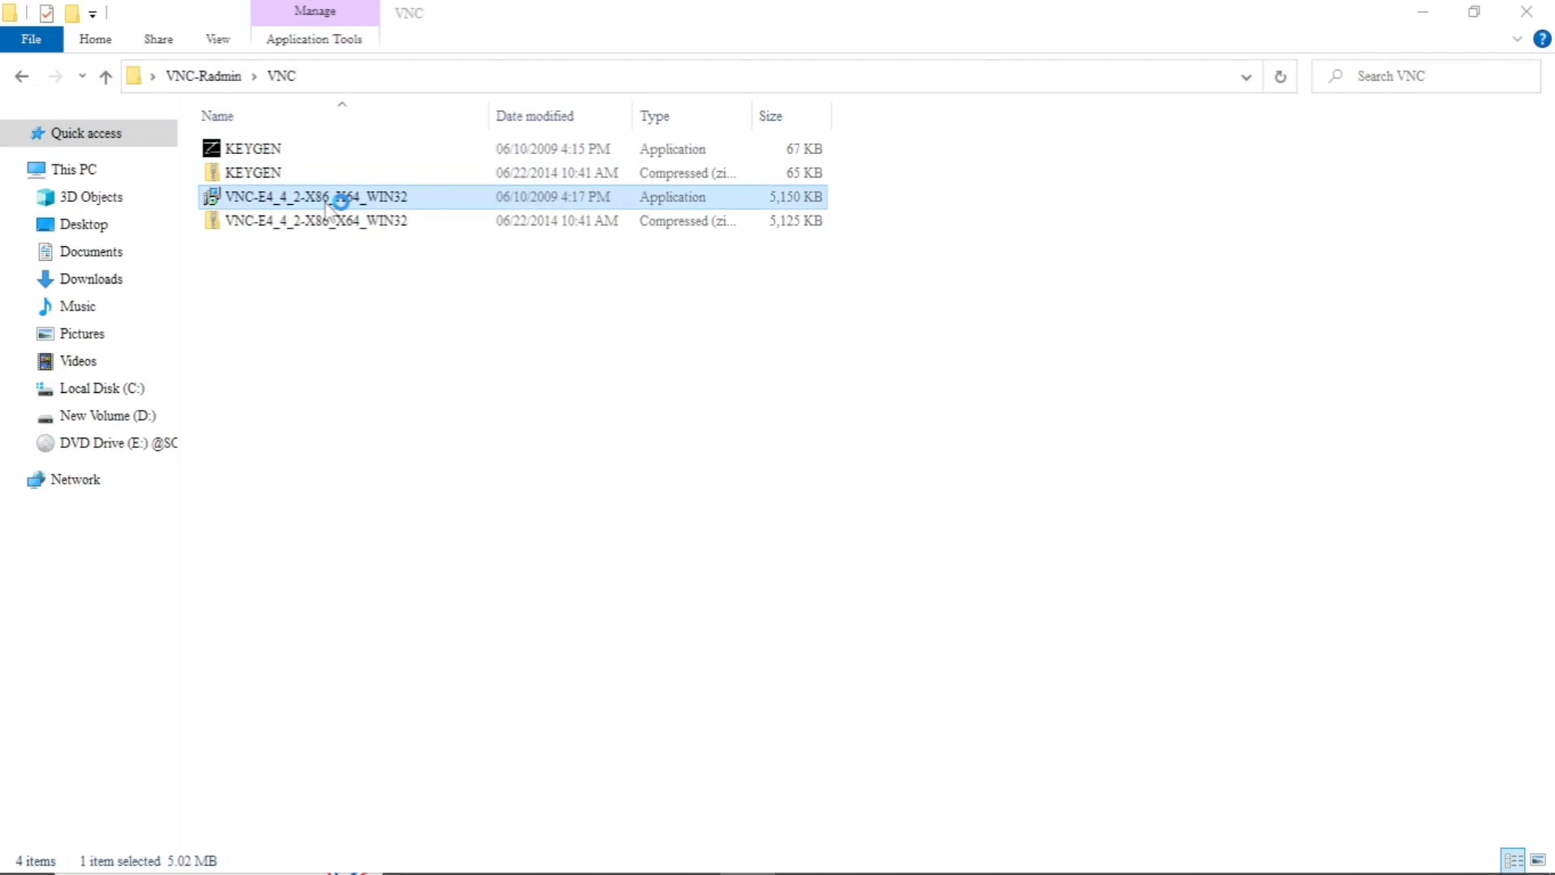
Run the VNC-E4_4_2 installer, accept the agreement, and keep default destination and Start Menu folders.
double_click(316, 196)
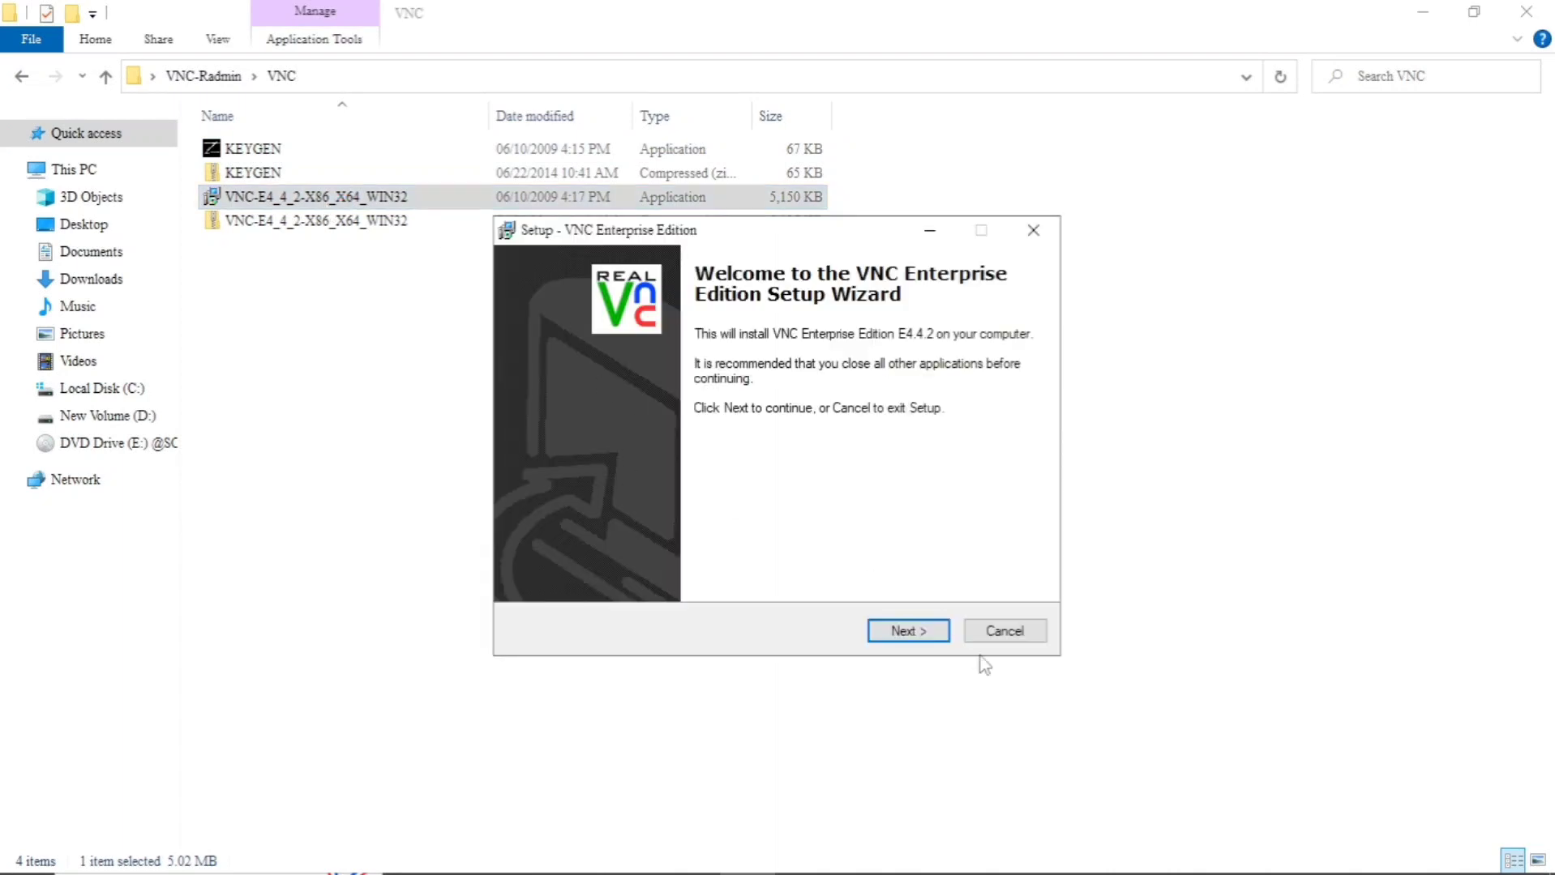
left_click(906, 631)
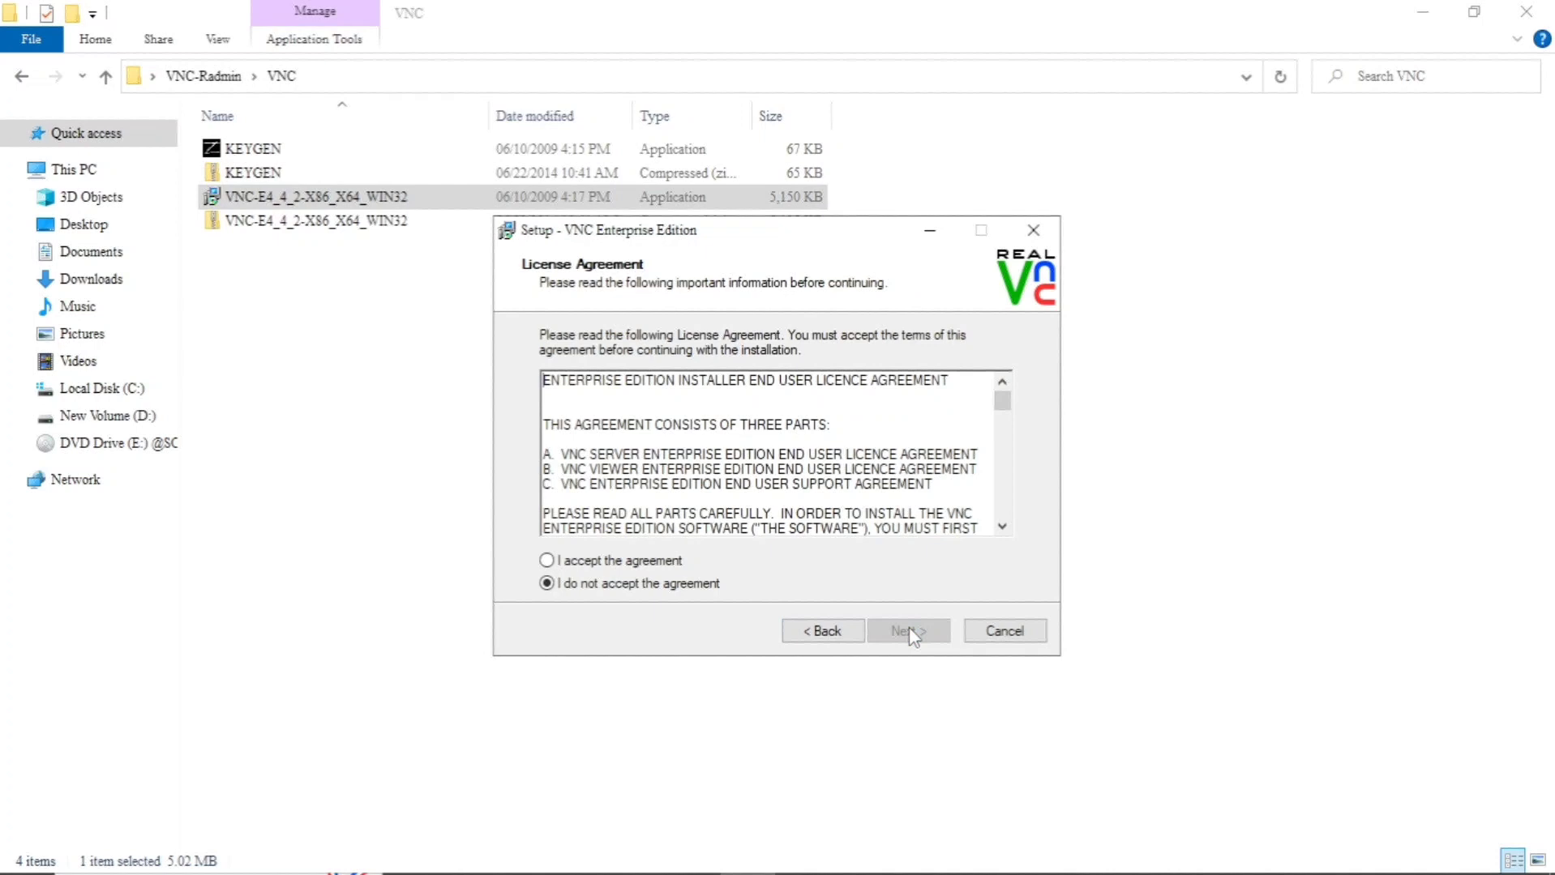
left_click(547, 561)
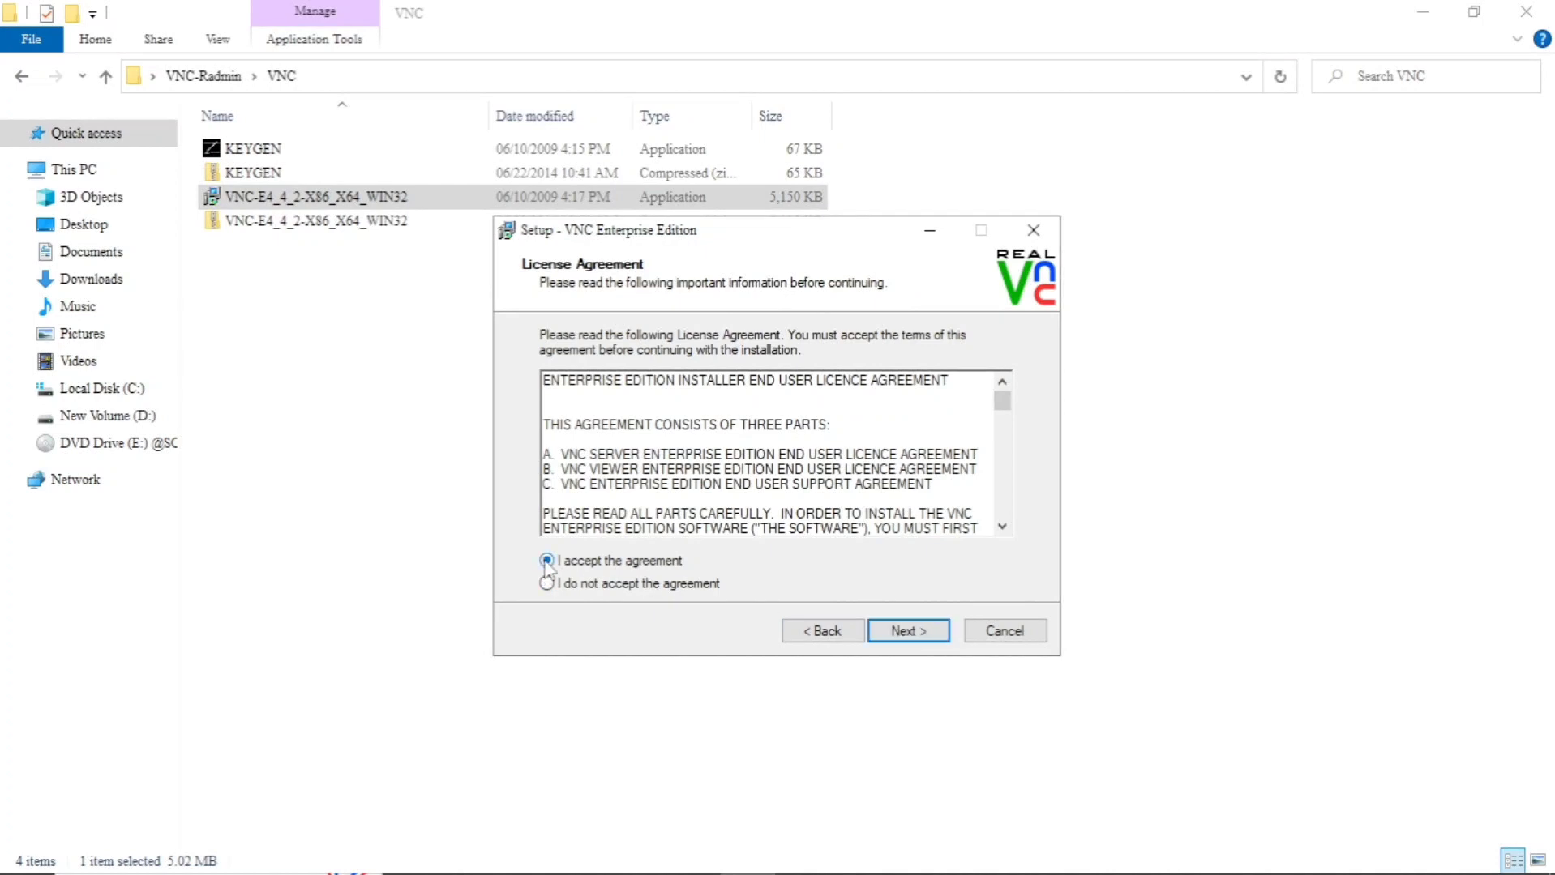
left_click(906, 631)
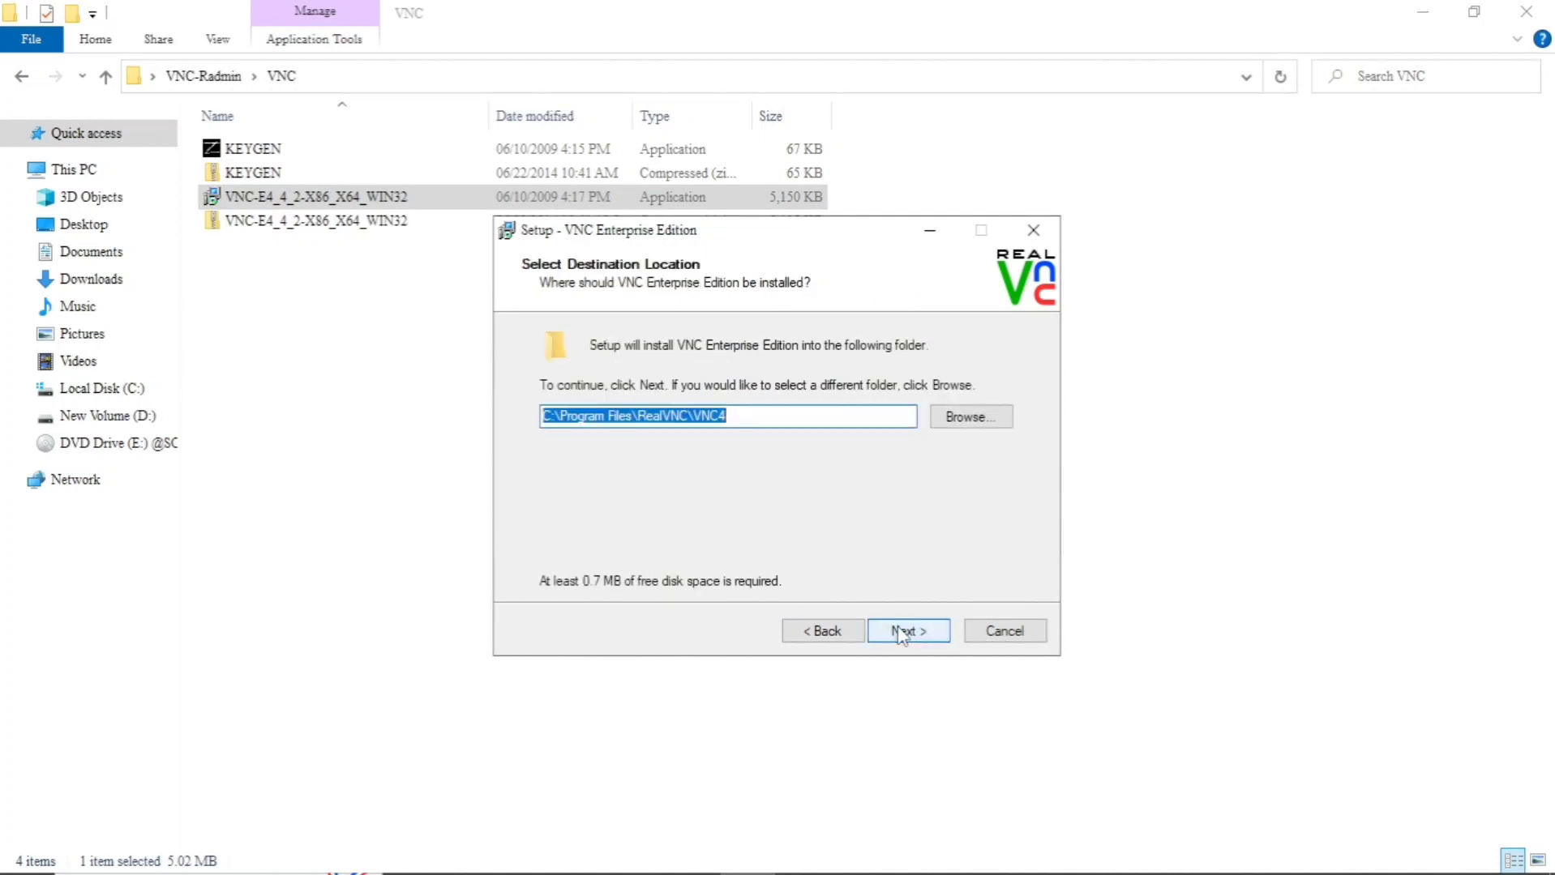
left_click(906, 632)
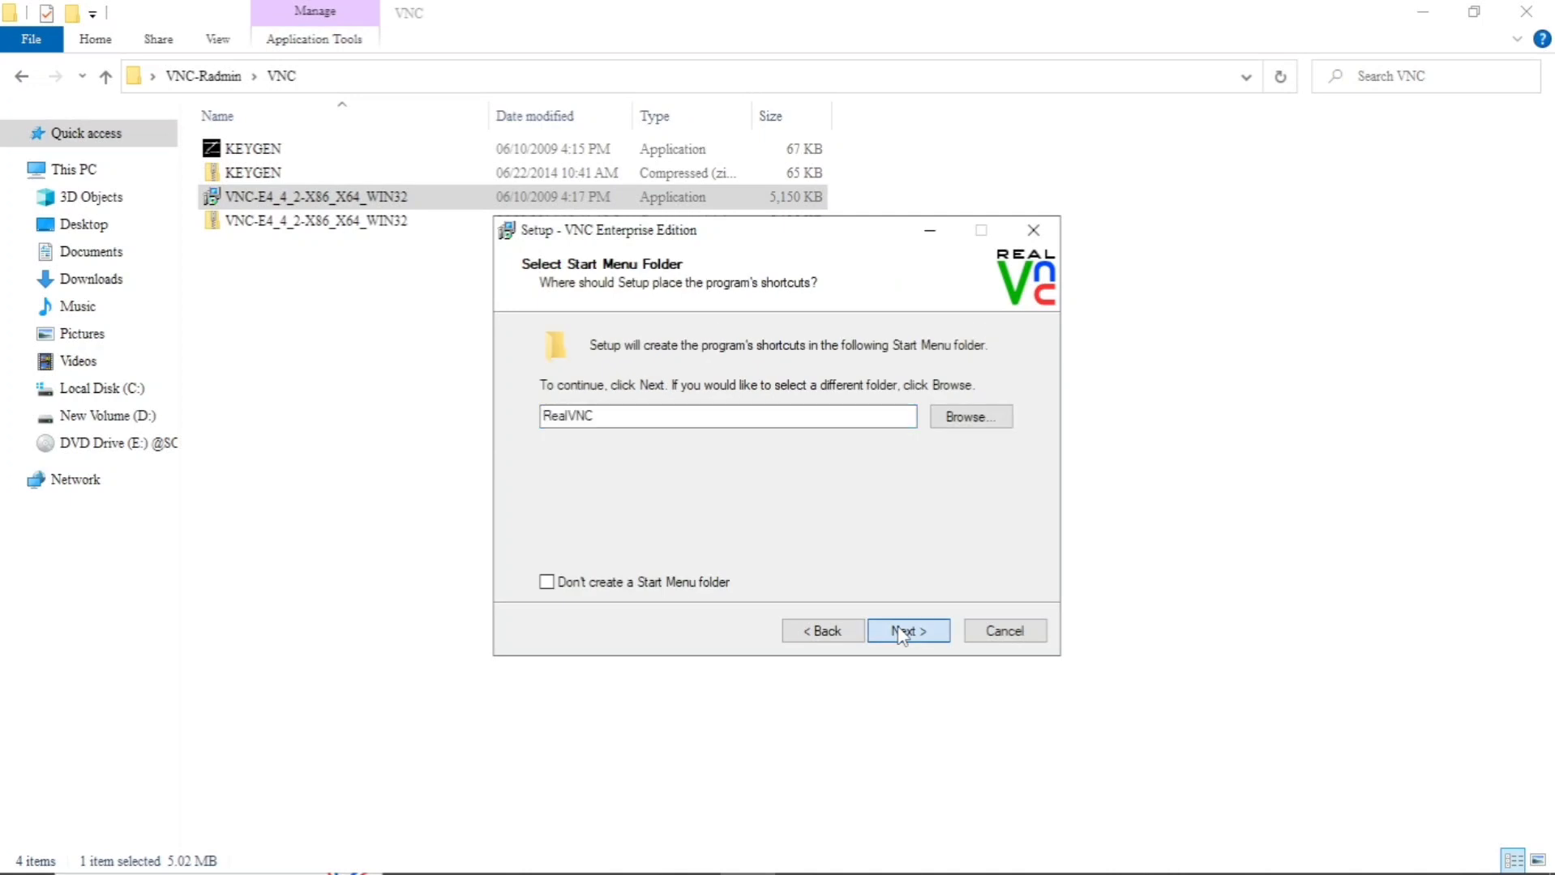
left_click(906, 631)
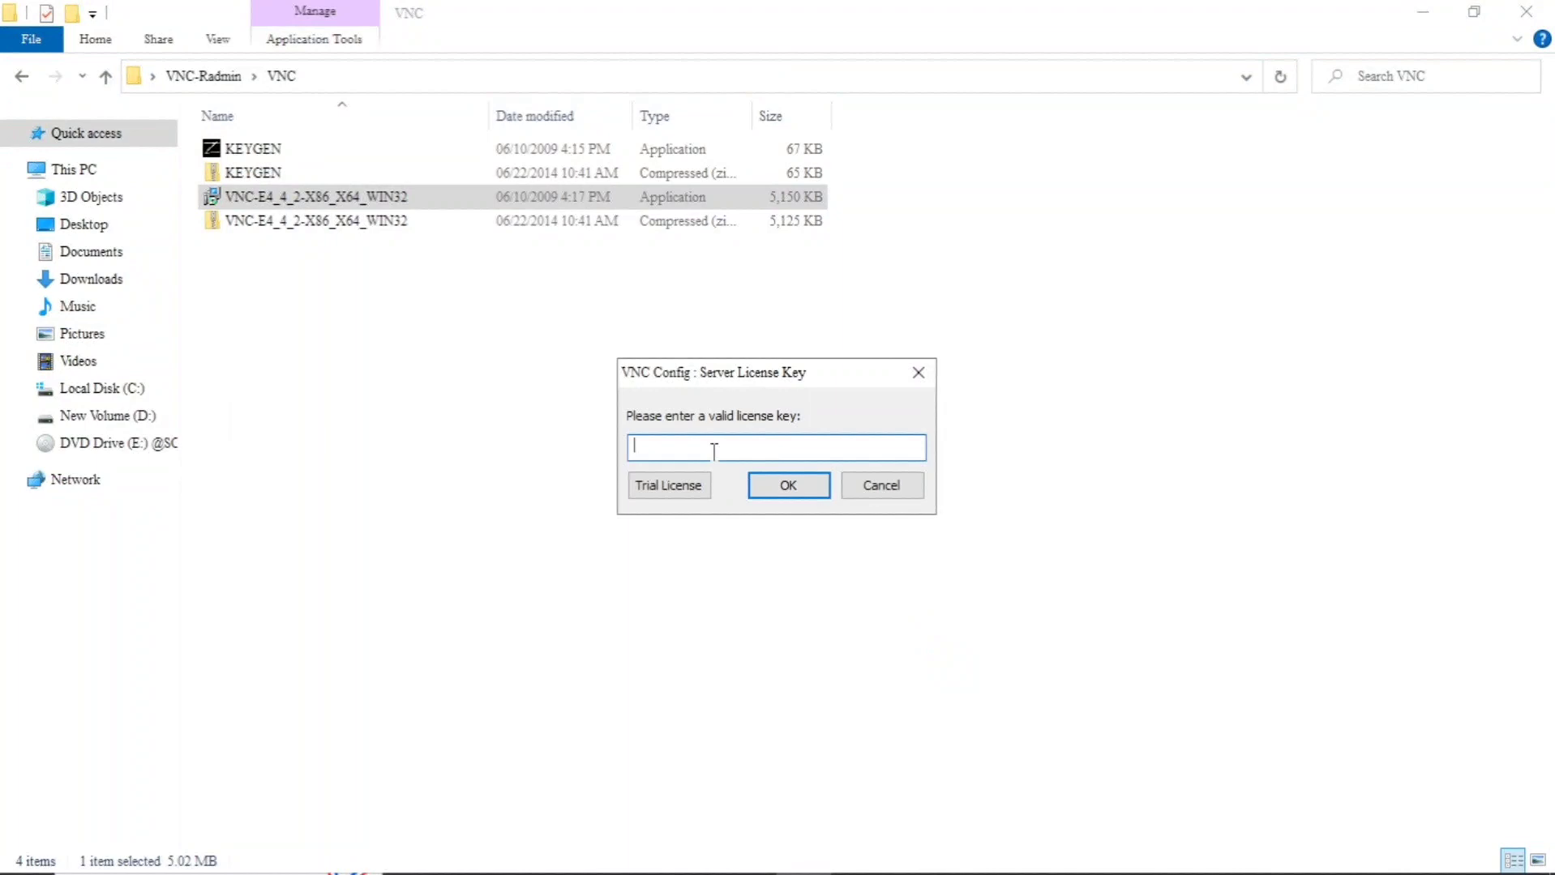
Paste the copied license key into VNC Config and confirm the success message.
right_click(776, 448)
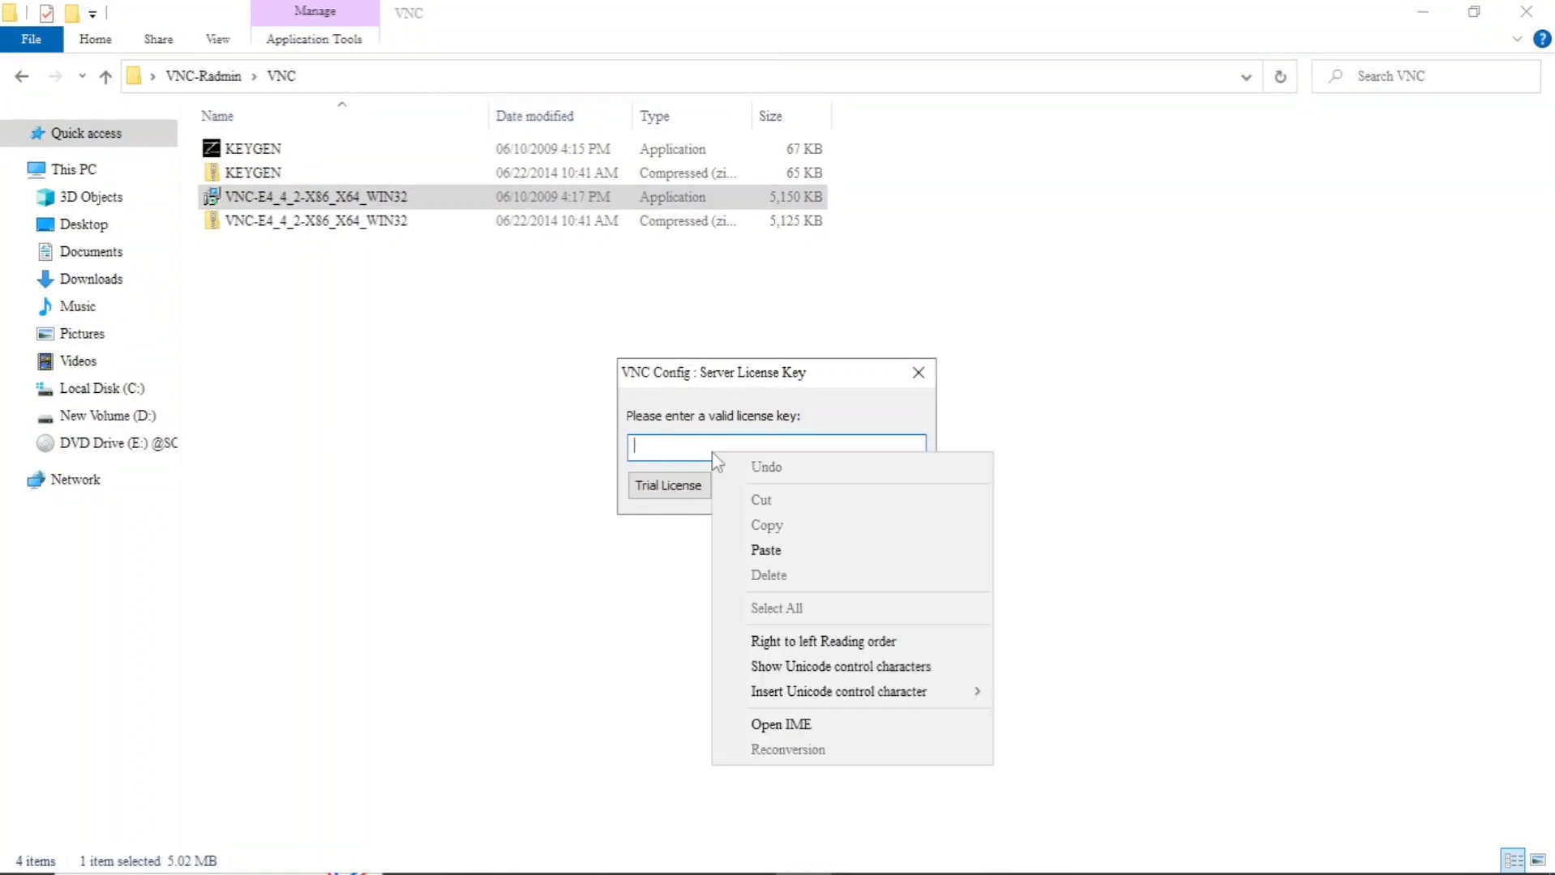
left_click(765, 550)
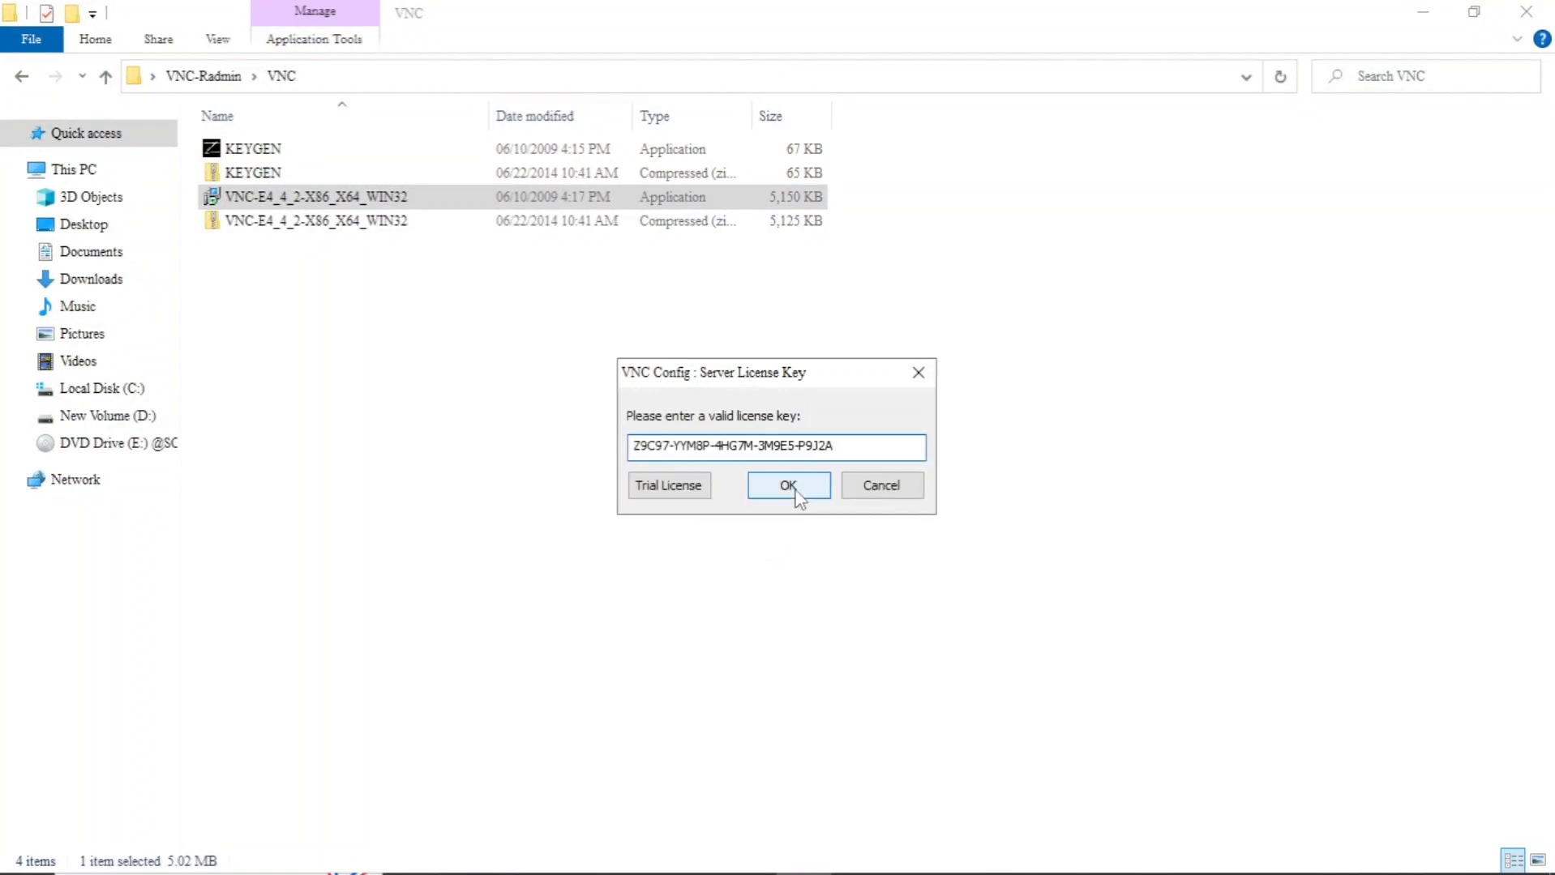
left_click(787, 485)
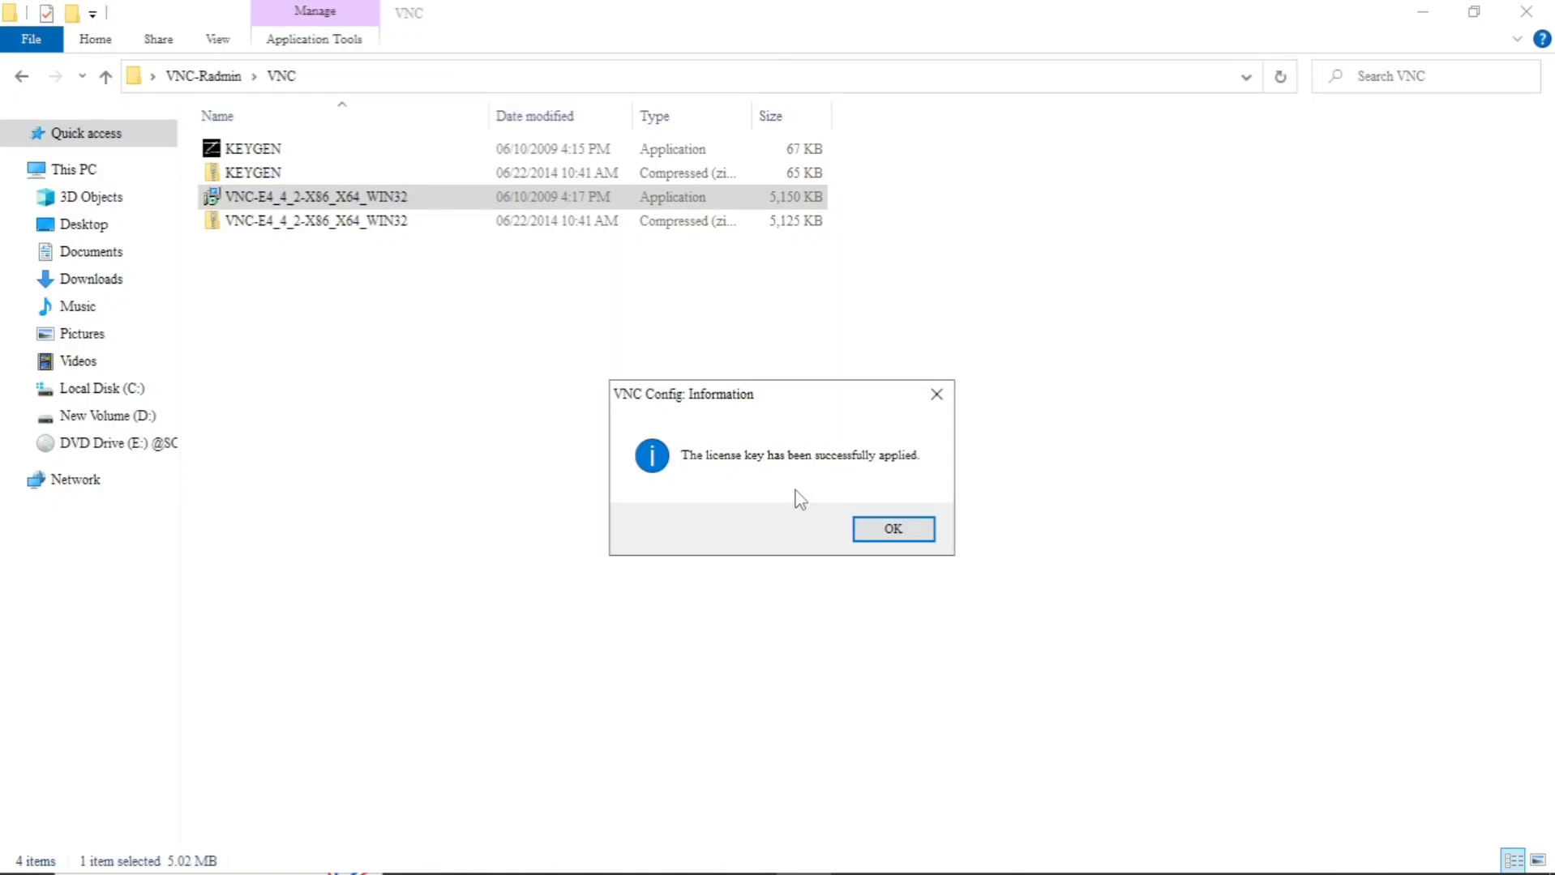
left_click(890, 528)
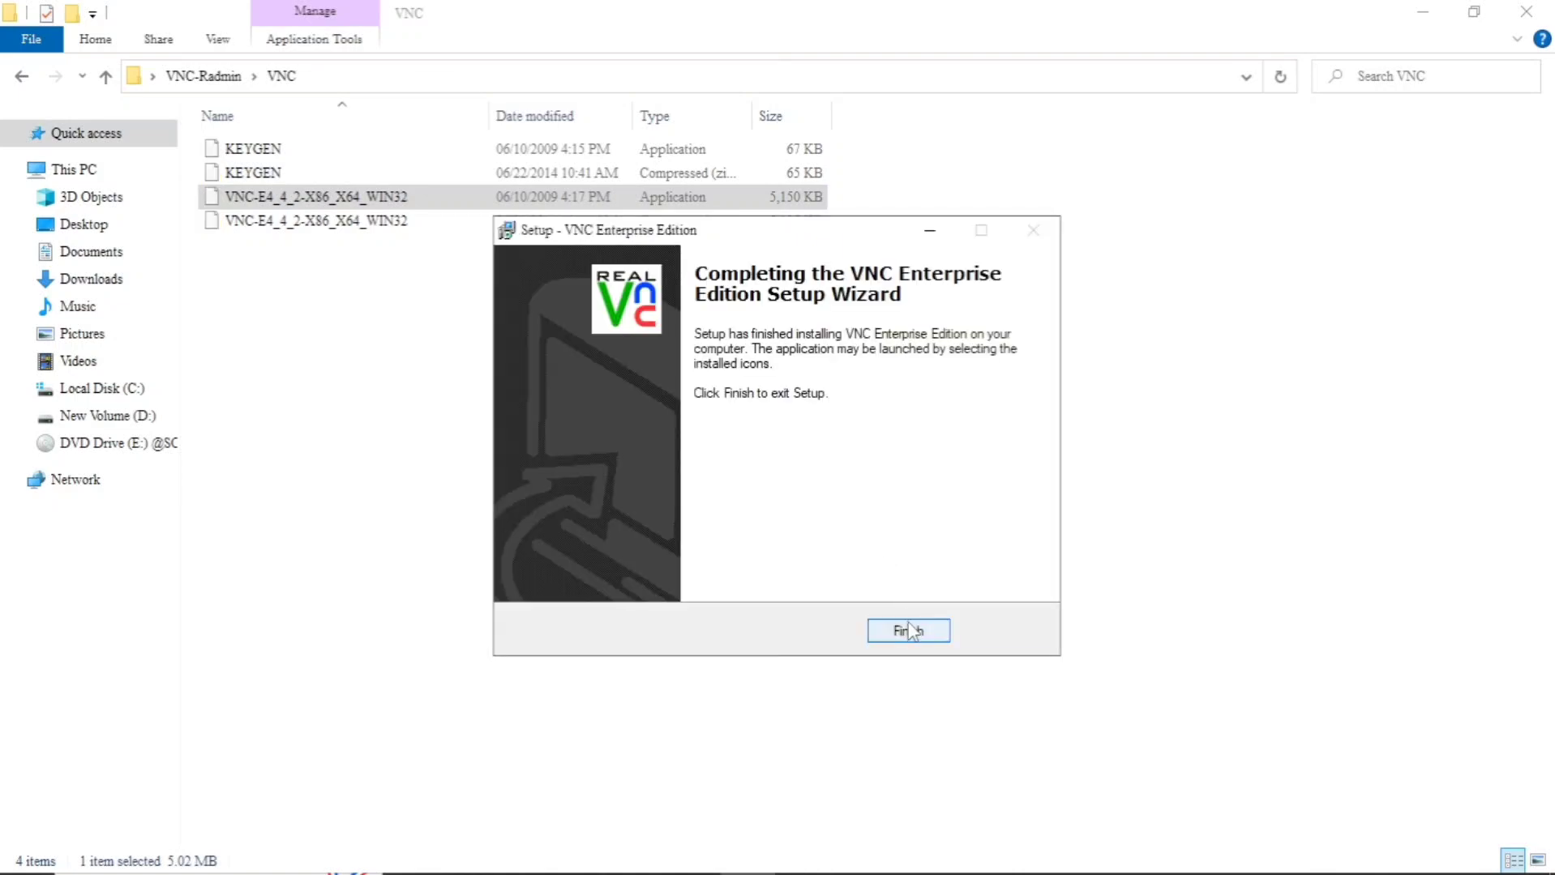
Finish the setup wizard and bring up the VNC Server Status window.
left_click(907, 632)
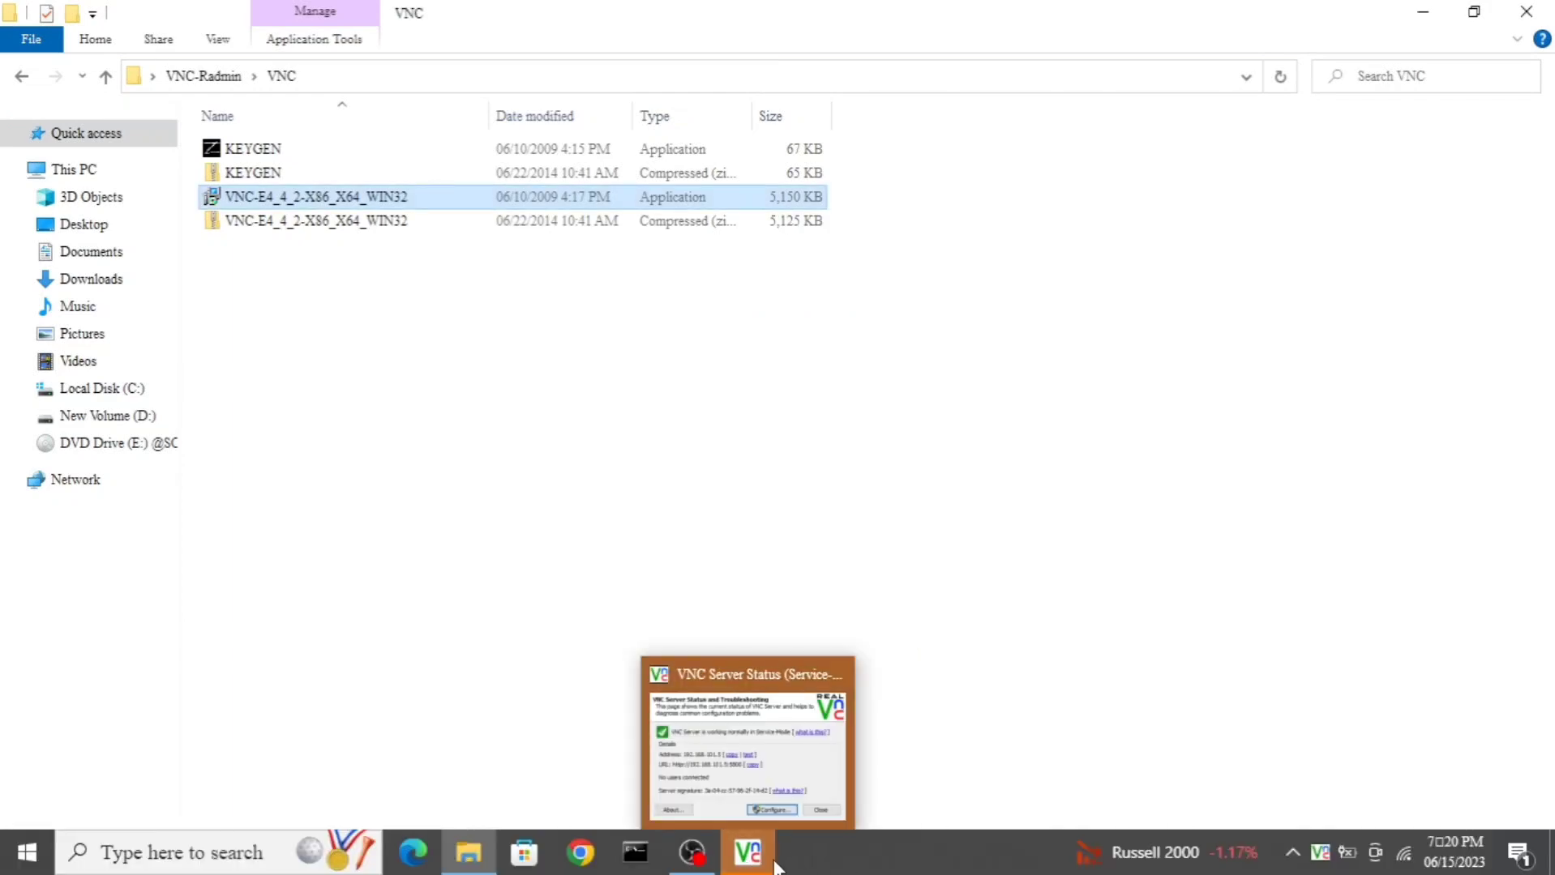
left_click(745, 852)
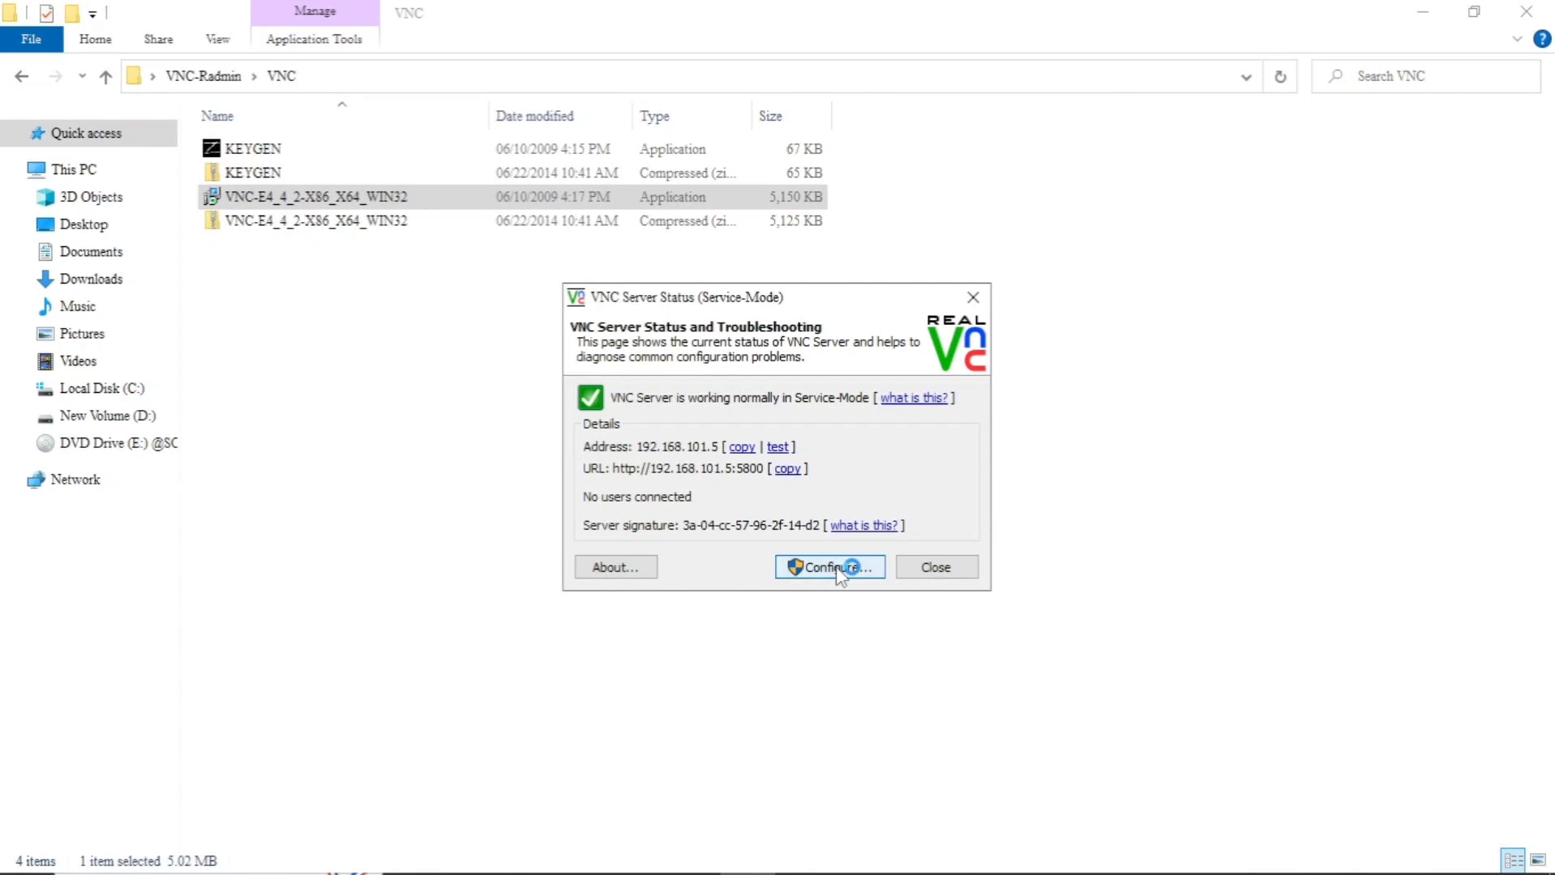
Set the server's Authentication to VNC password and open its password settings.
left_click(829, 568)
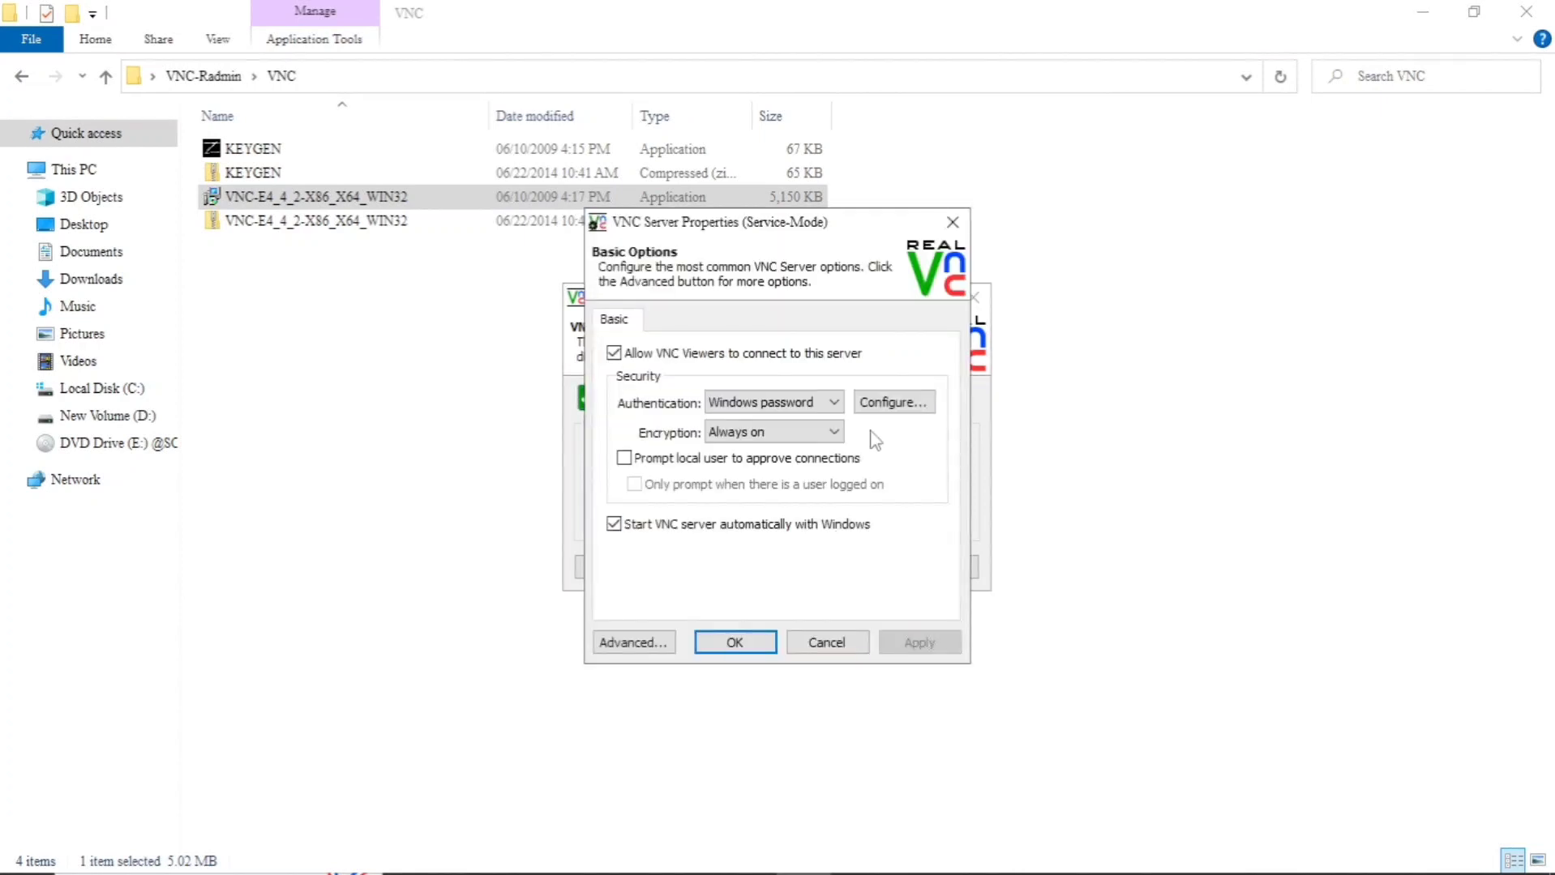
left_click(833, 401)
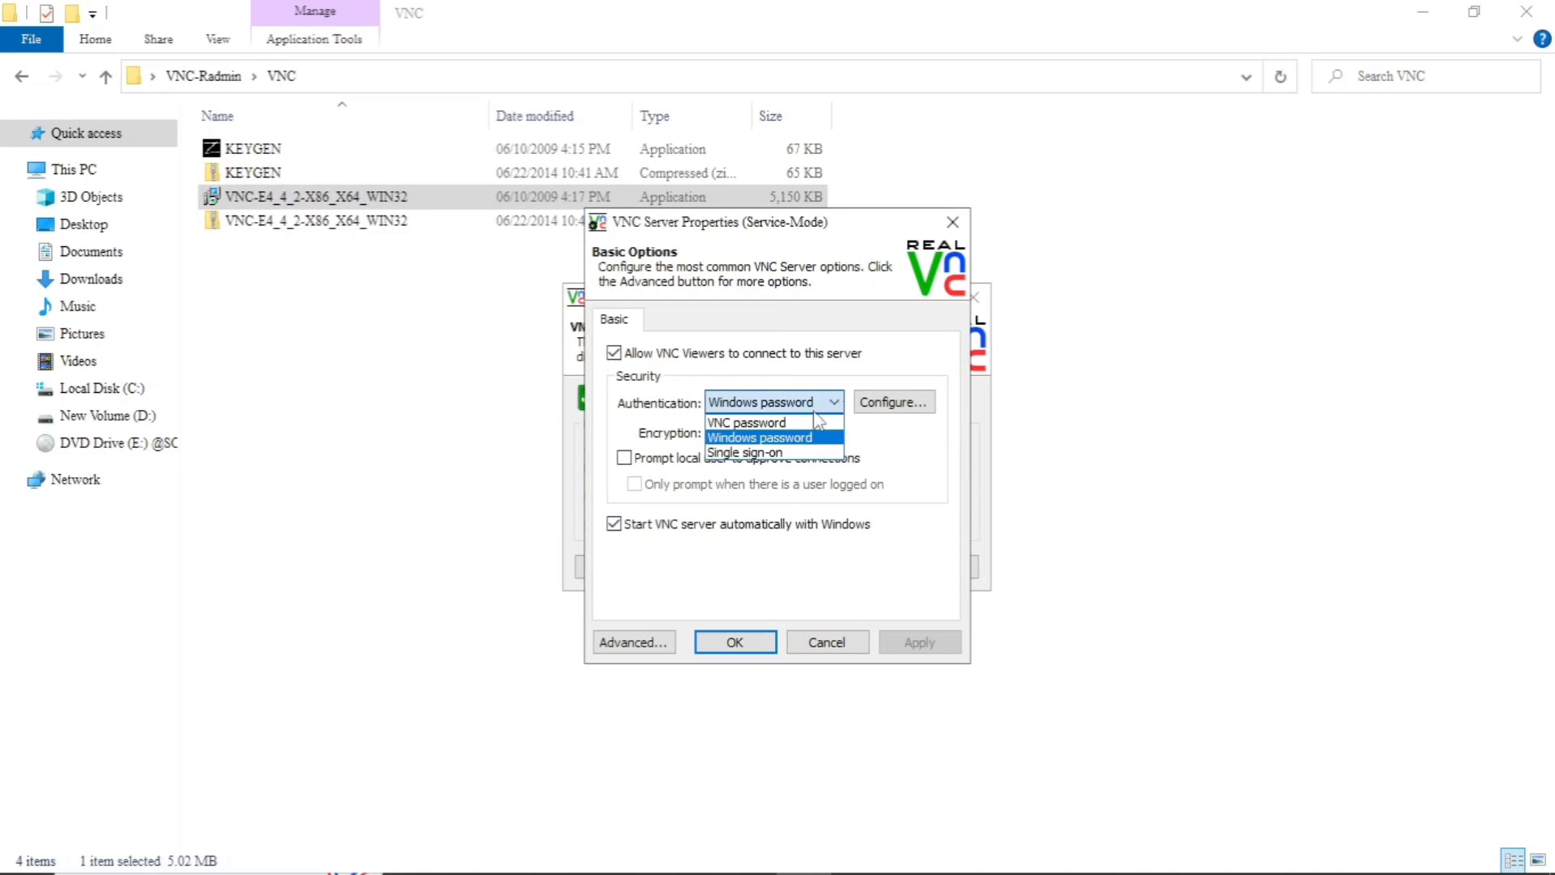
left_click(746, 422)
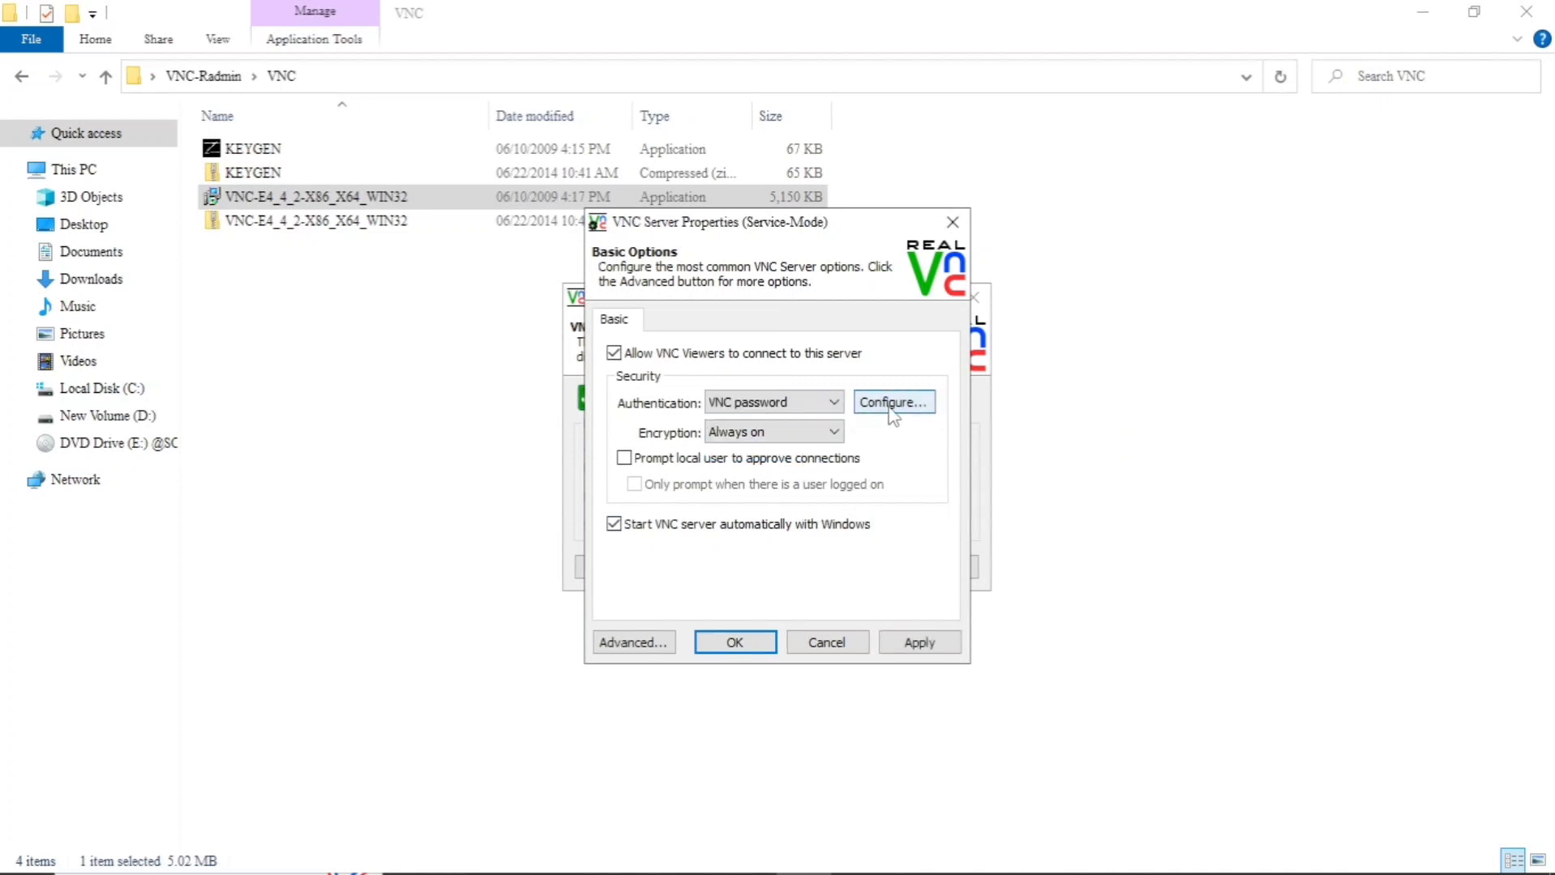
left_click(890, 402)
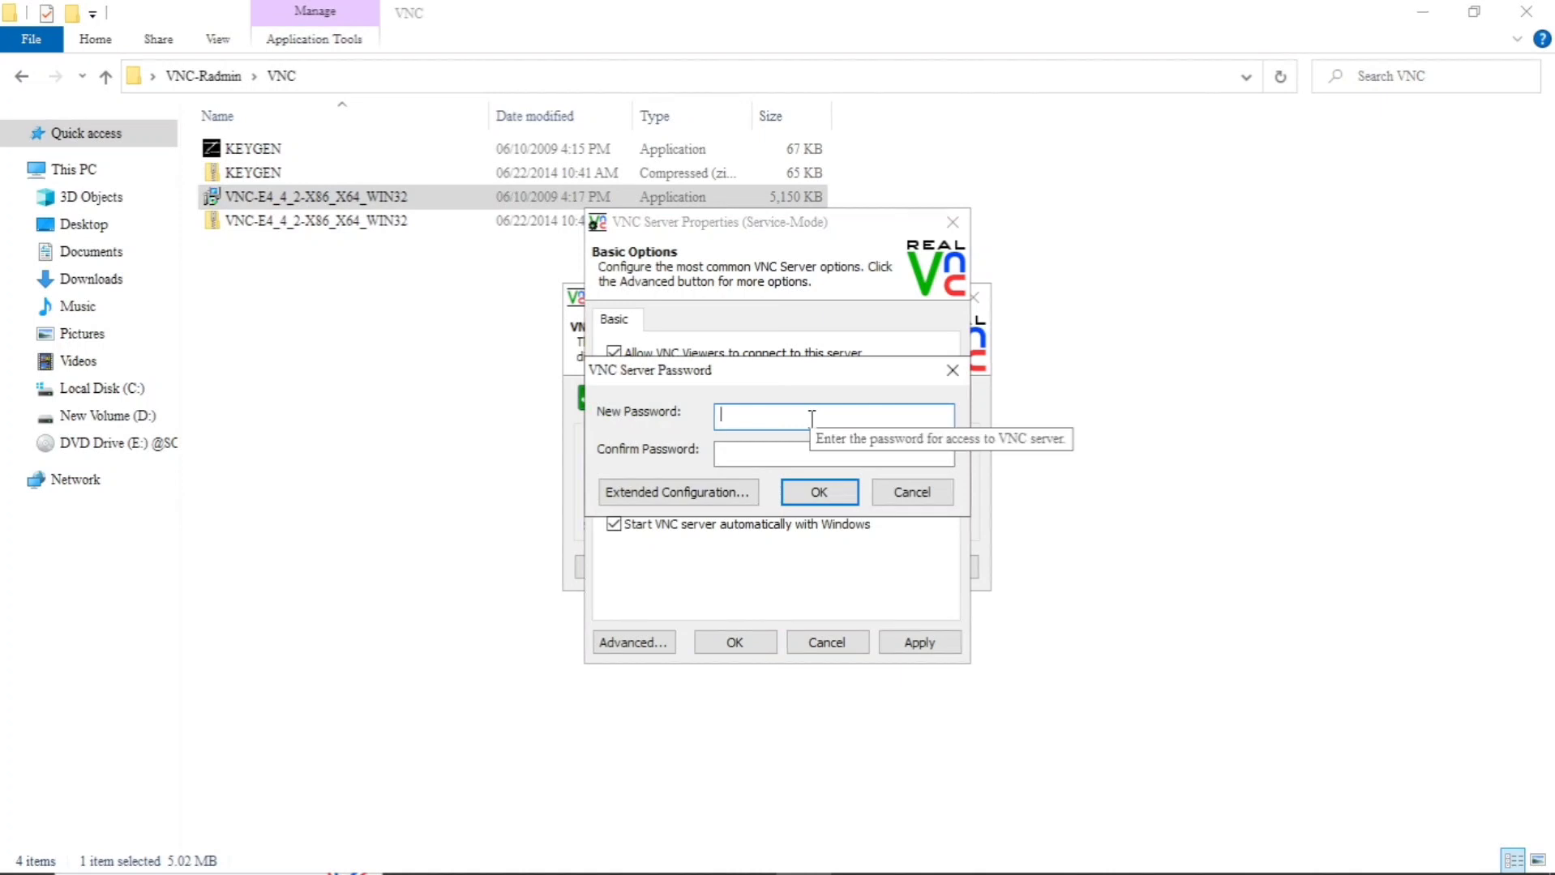
Enter and confirm the new VNC password, then save and close the server properties.
type("•")
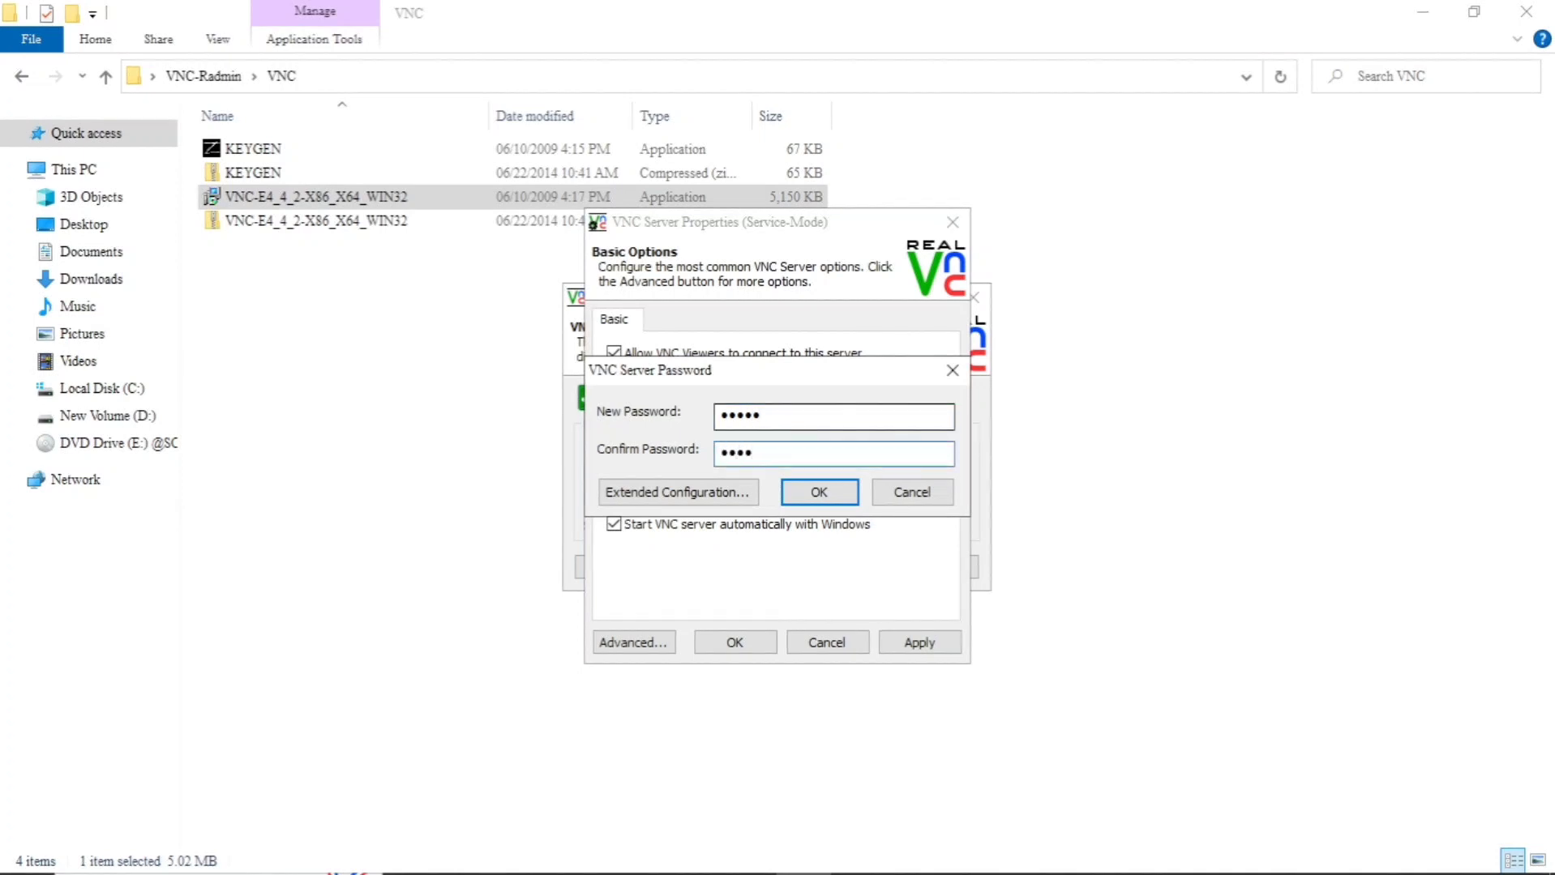
type("•")
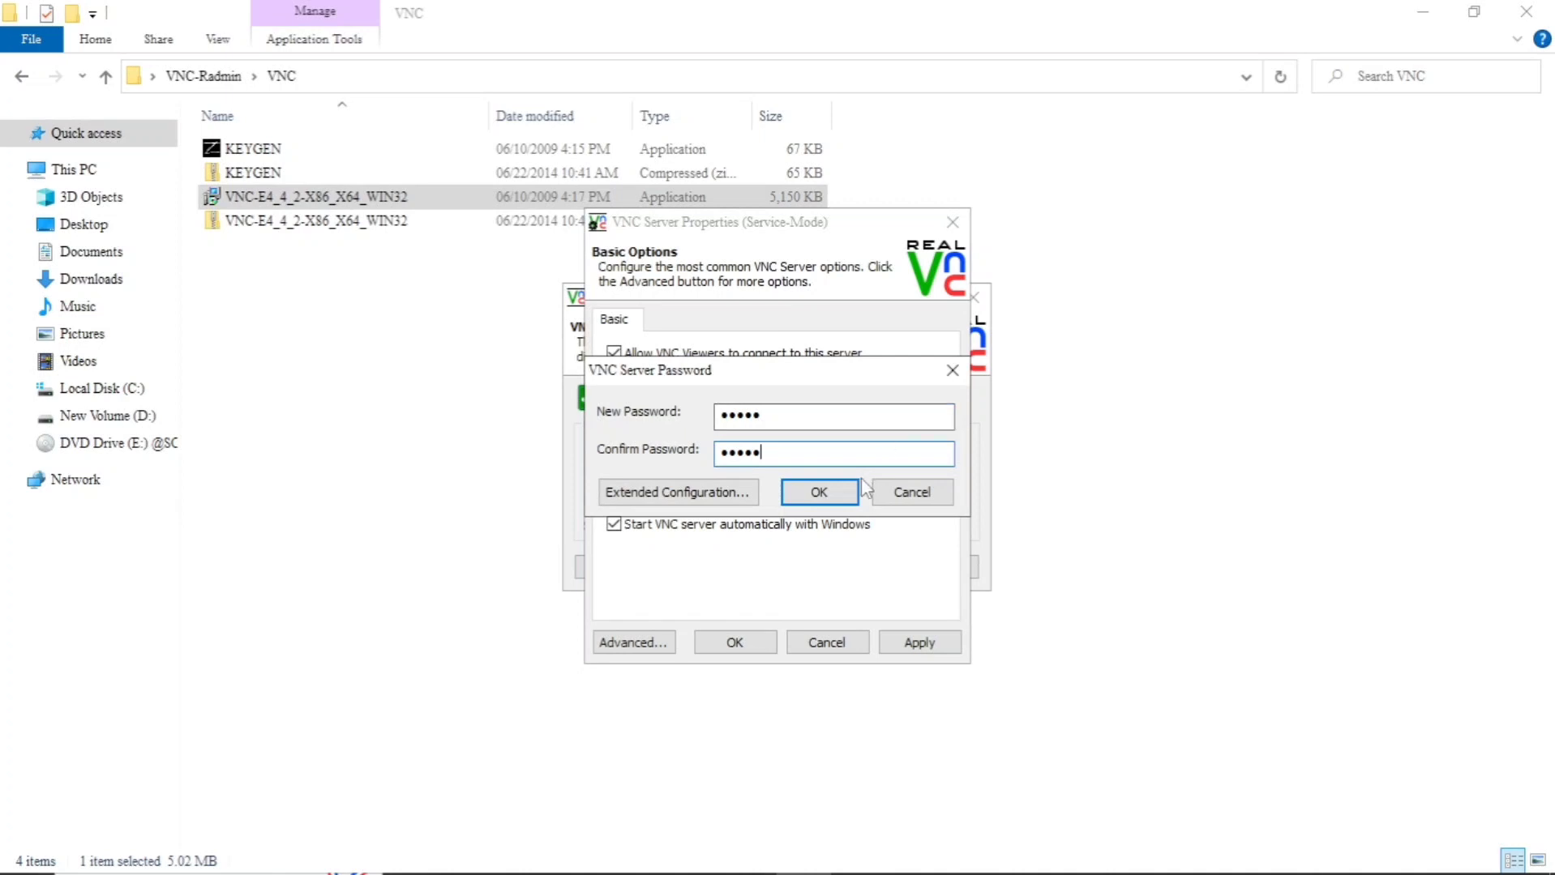
left_click(818, 493)
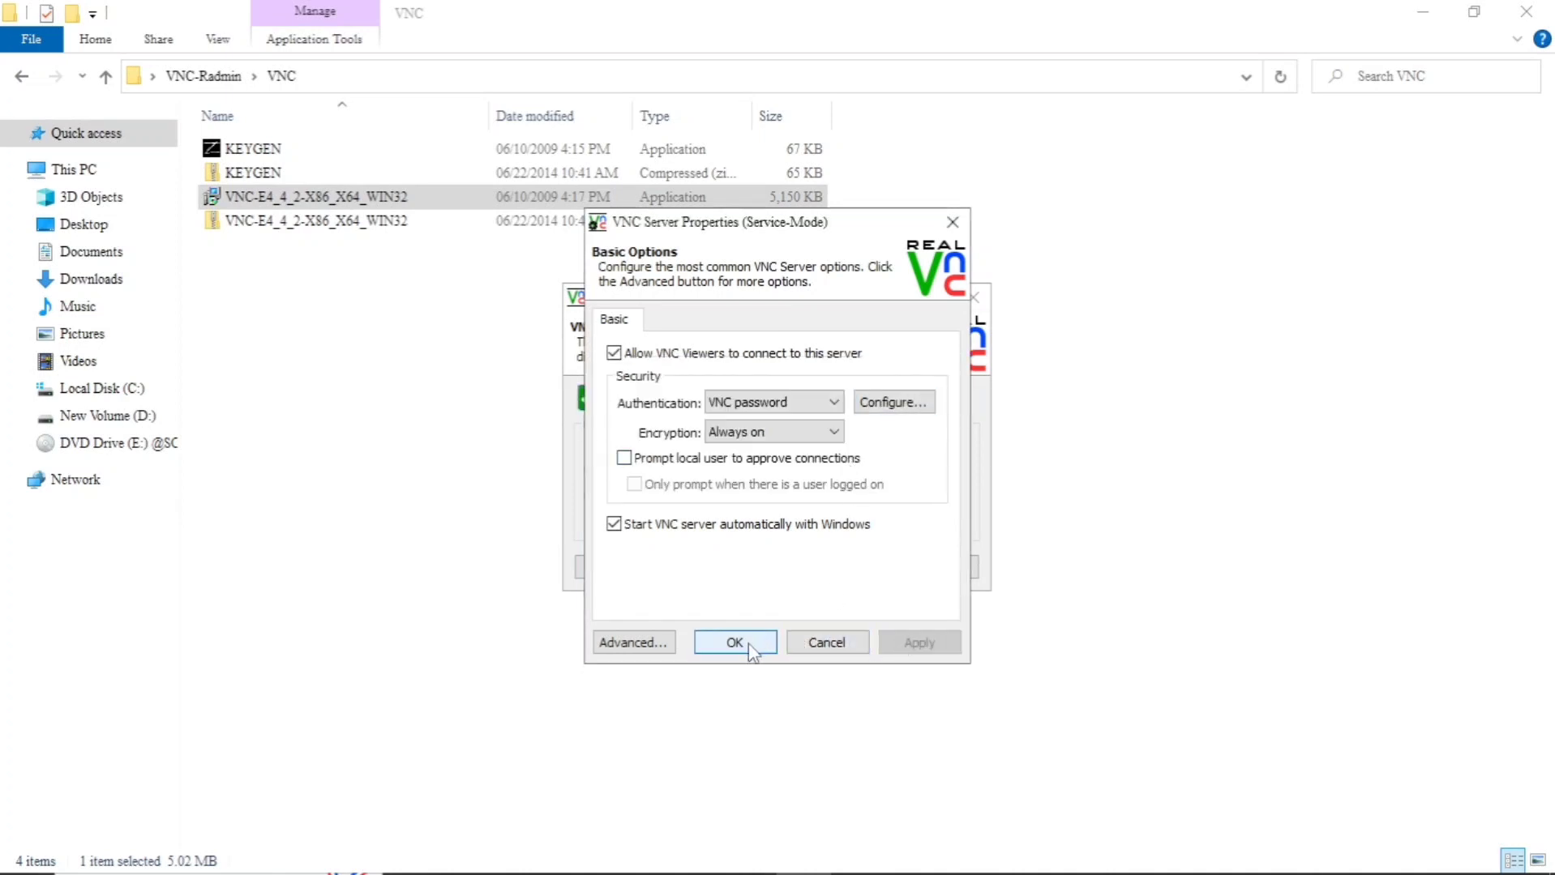
left_click(733, 643)
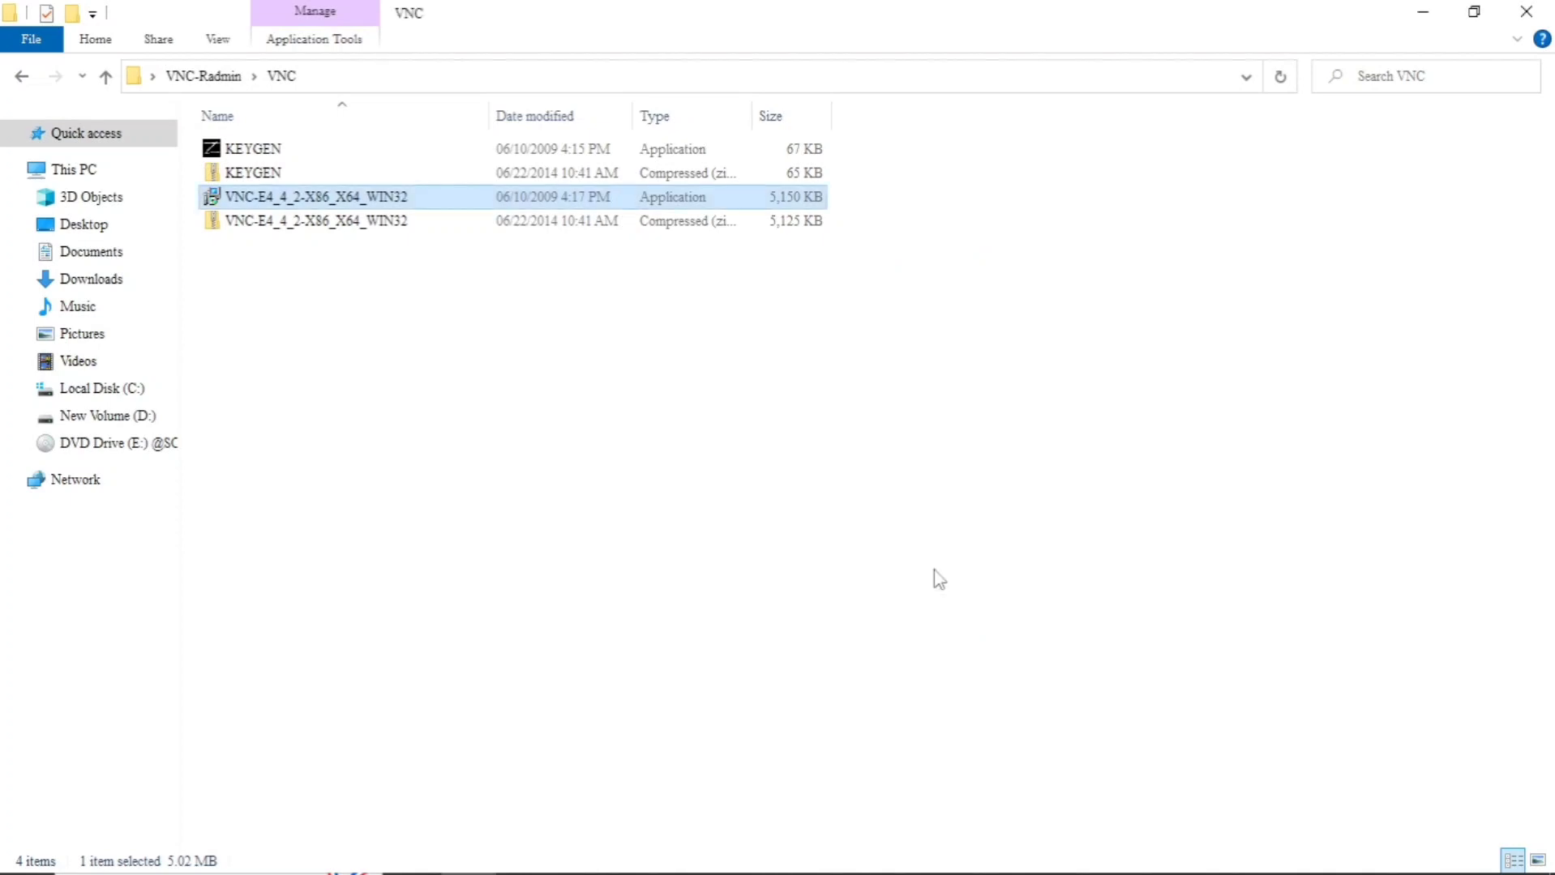